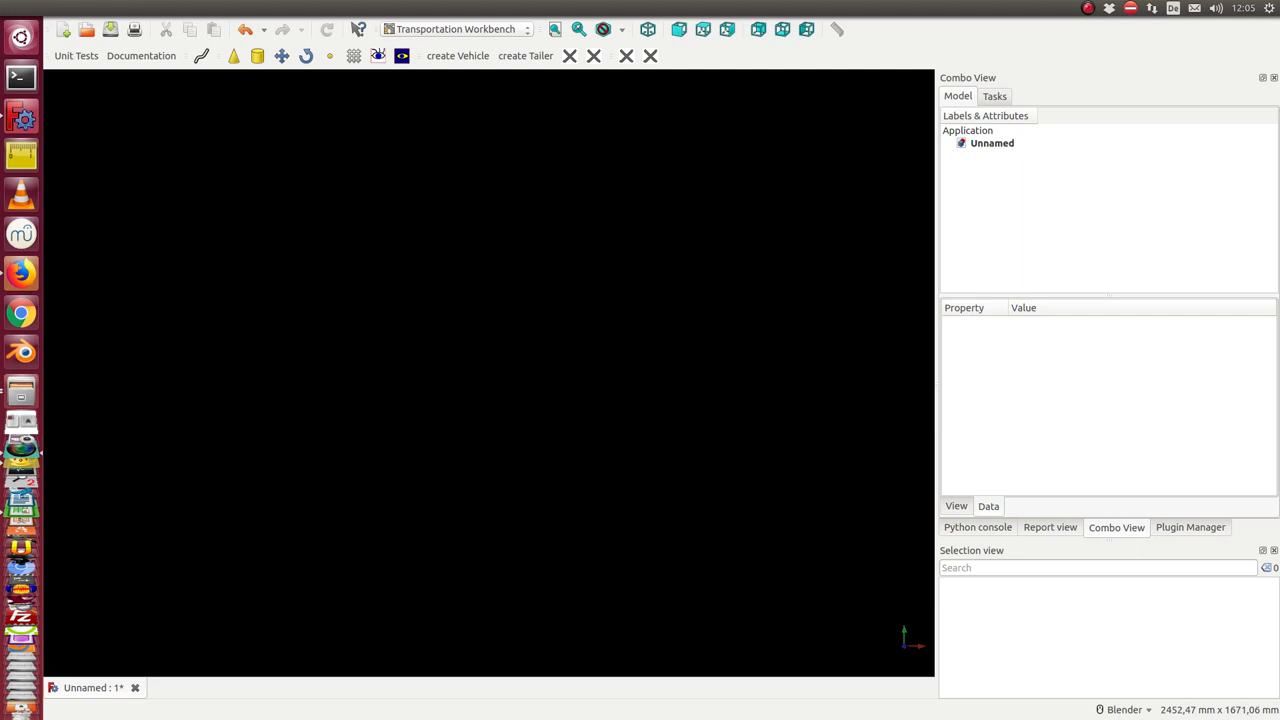
{"action": "mouse_move", "coordinate": [512, 216]}
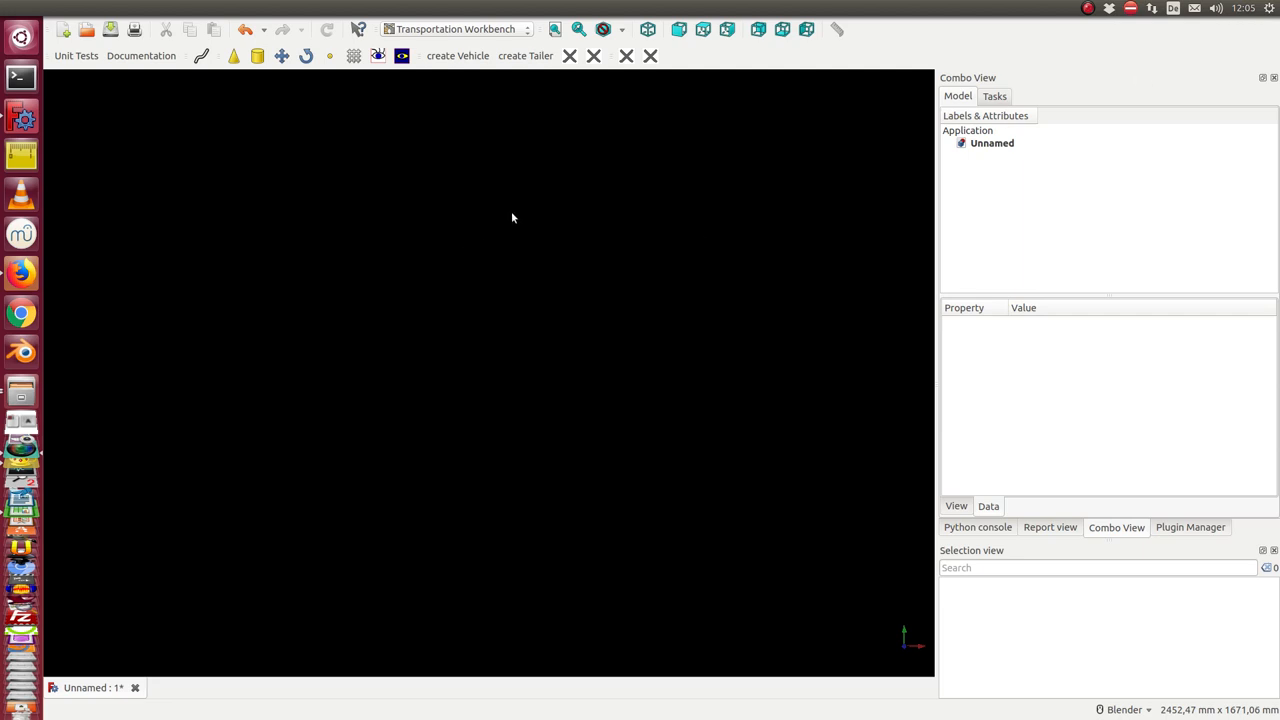
{"action": "mouse_move", "coordinate": [538, 210]}
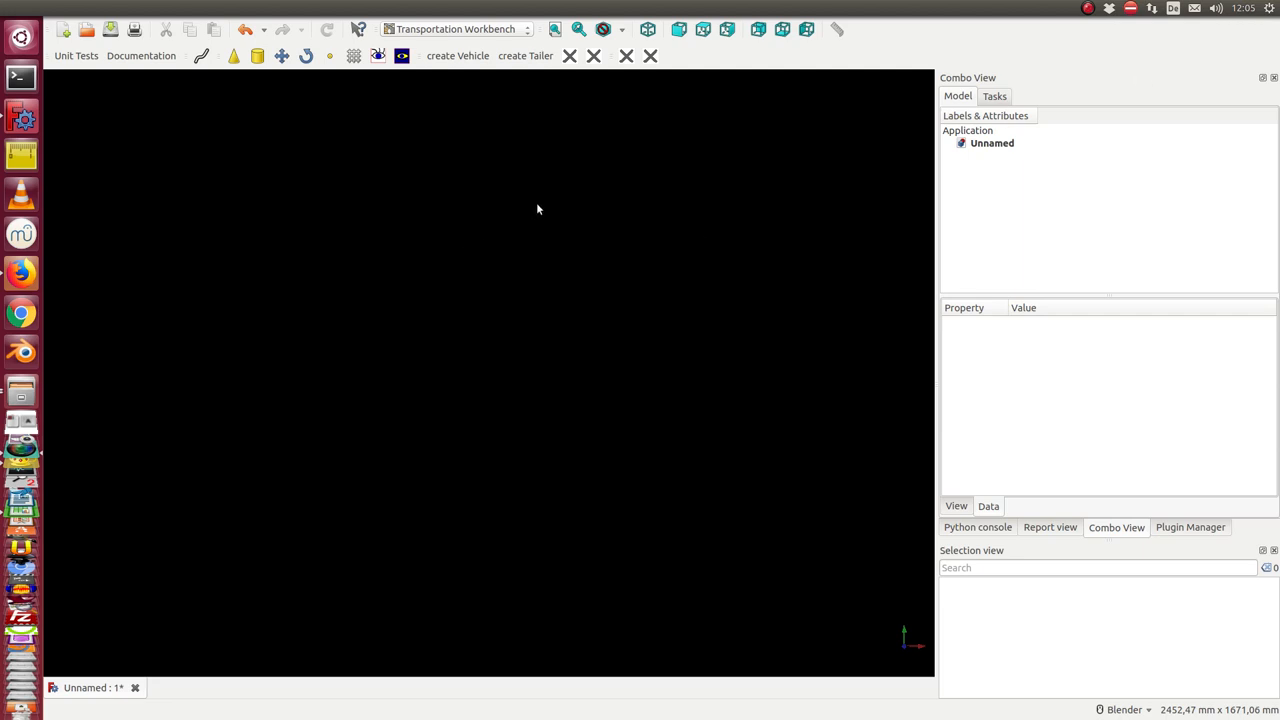
{"action": "mouse_move", "coordinate": [624, 158]}
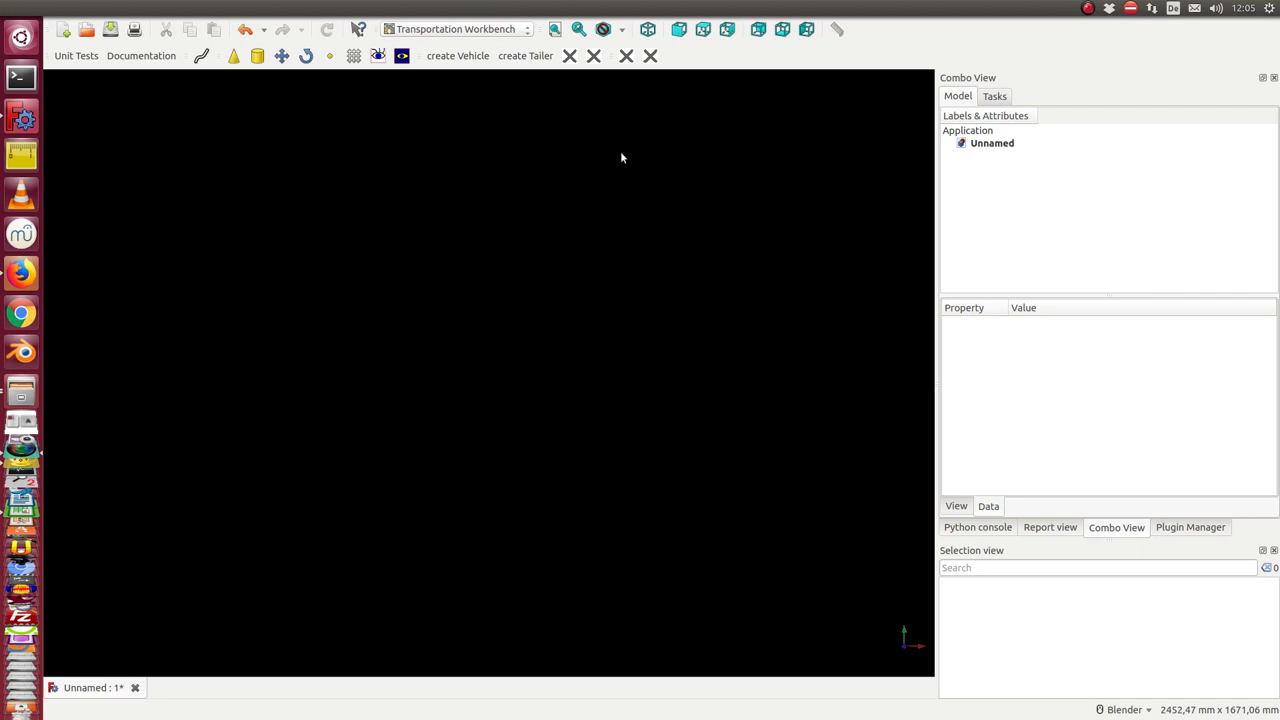
Create MyBezierSketch from Curves > create Bezier Sketch and select it in the Model tree
{"action": "left_click", "coordinate": [418, 8]}
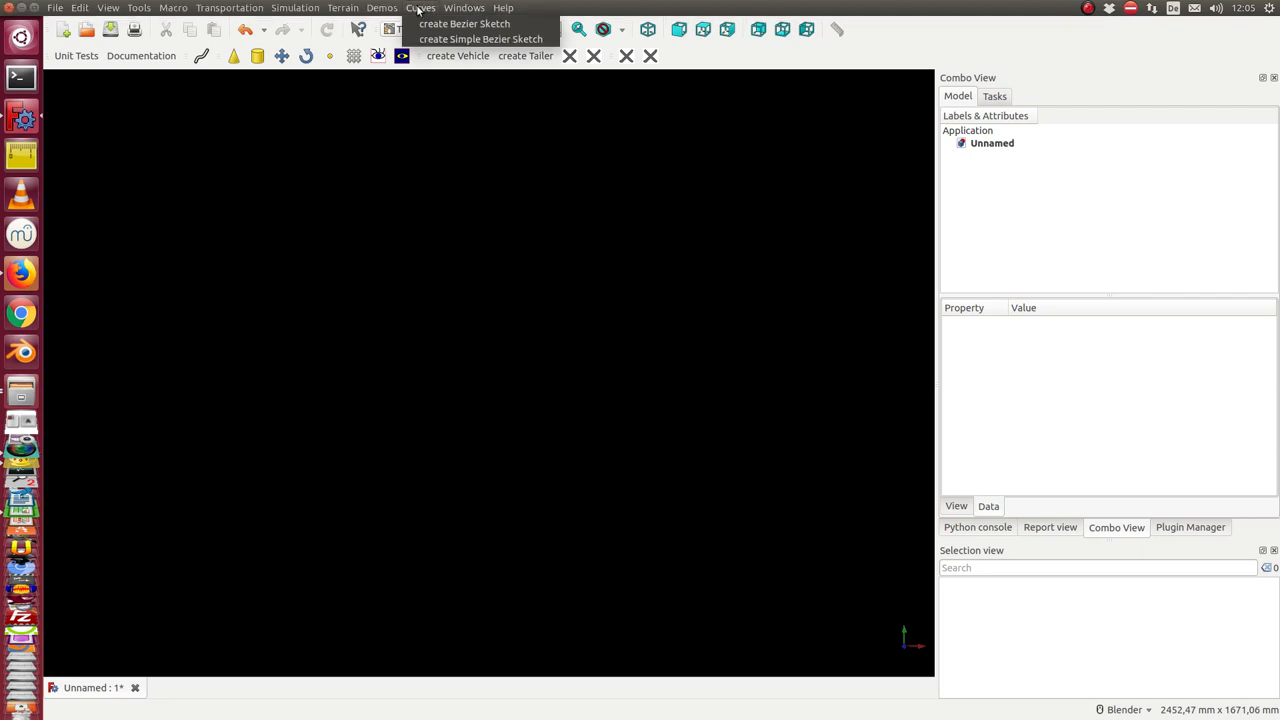
{"action": "mouse_move", "coordinate": [464, 24]}
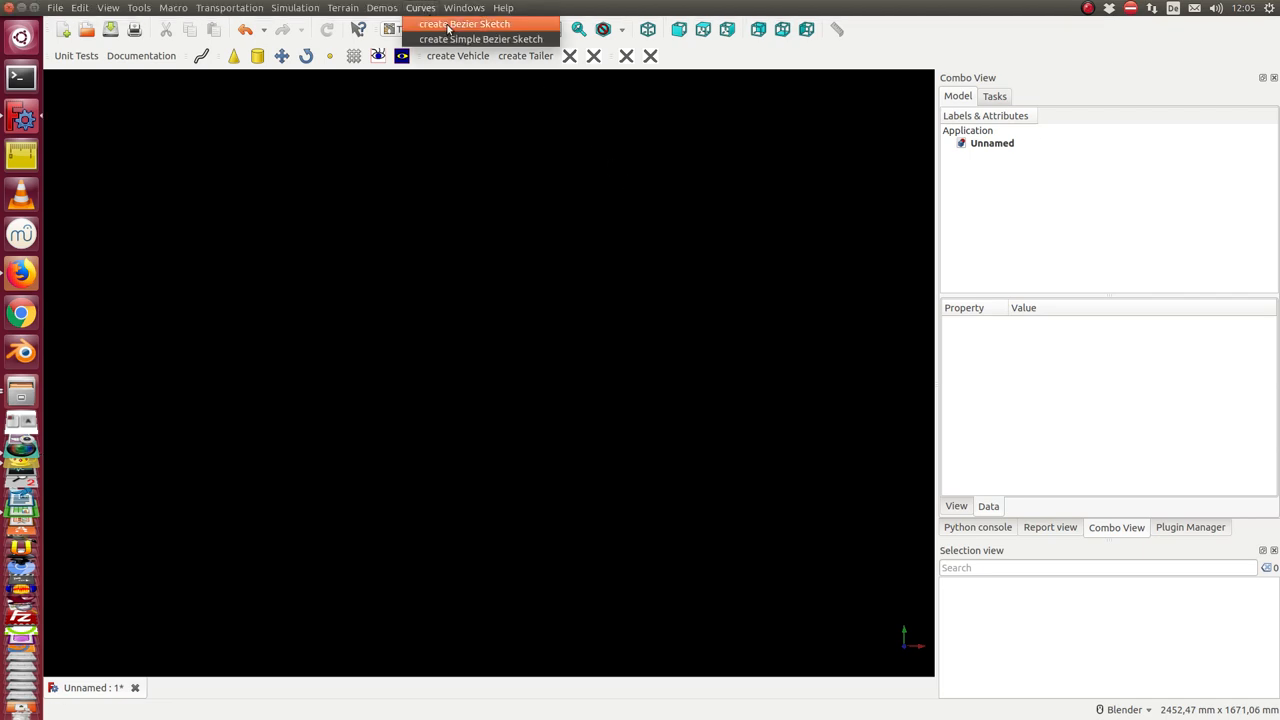
{"action": "left_click", "coordinate": [468, 22]}
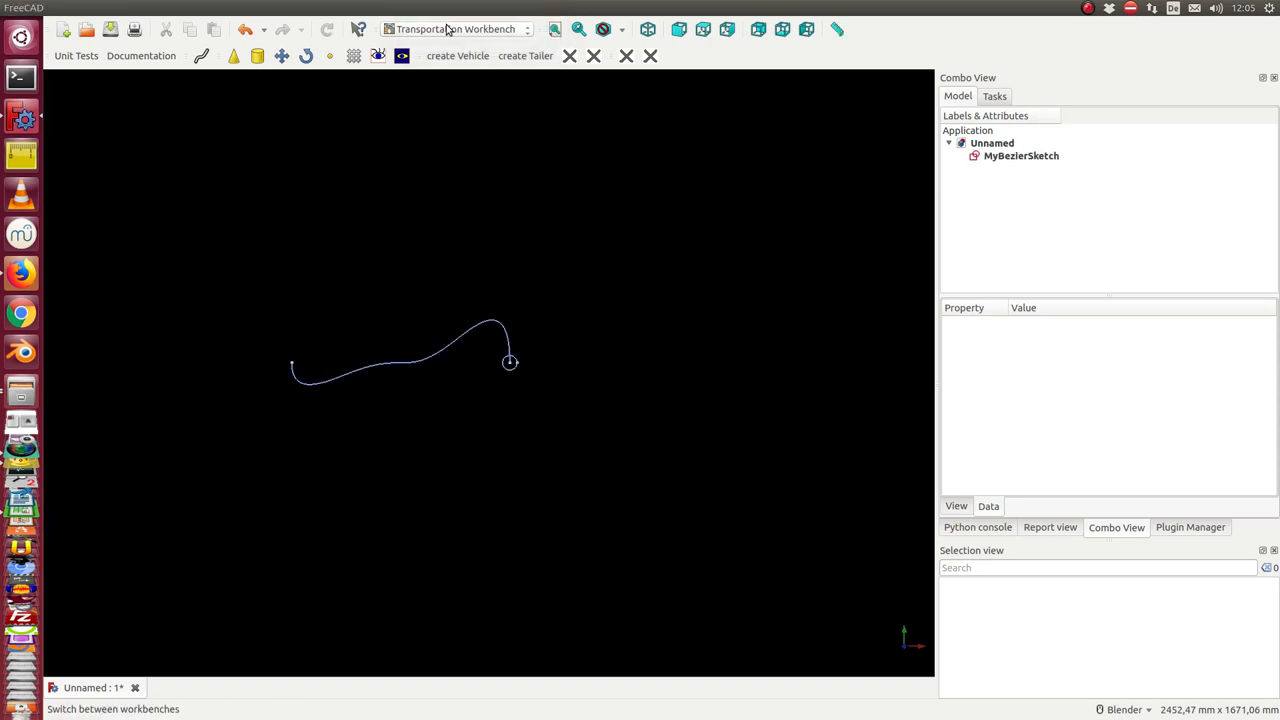
{"action": "mouse_move", "coordinate": [512, 382]}
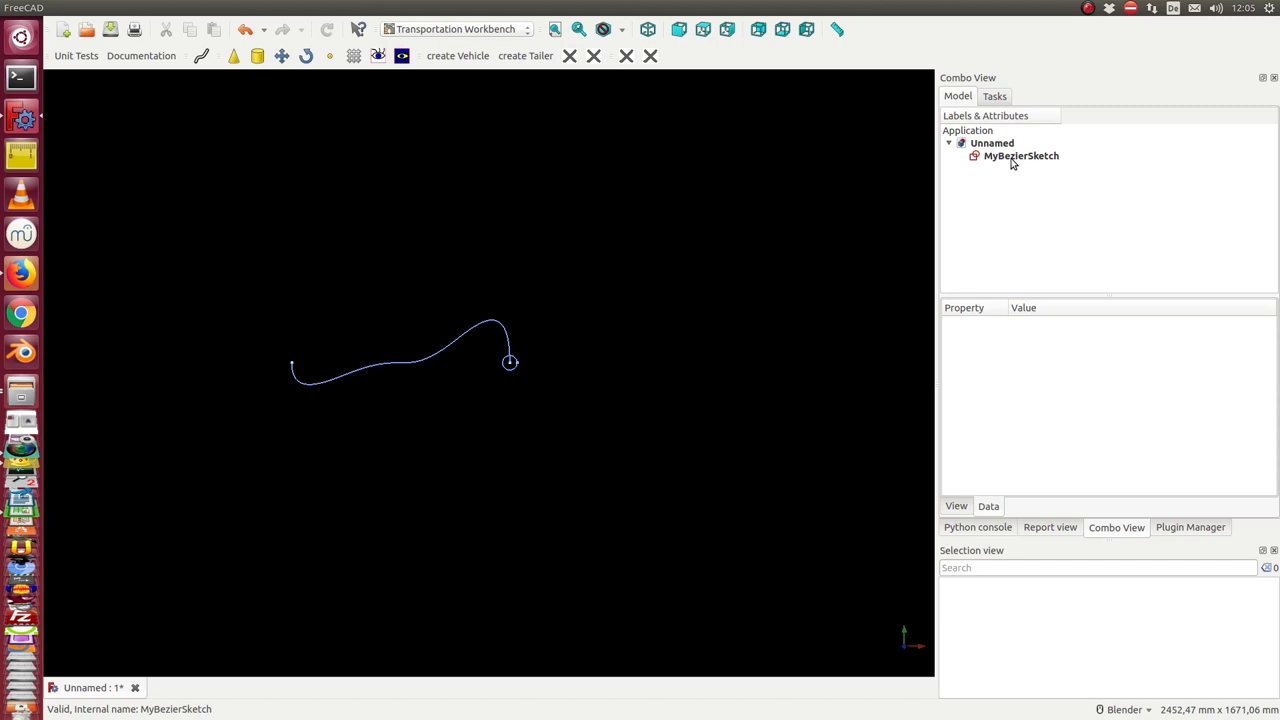
{"action": "left_click", "coordinate": [1020, 156]}
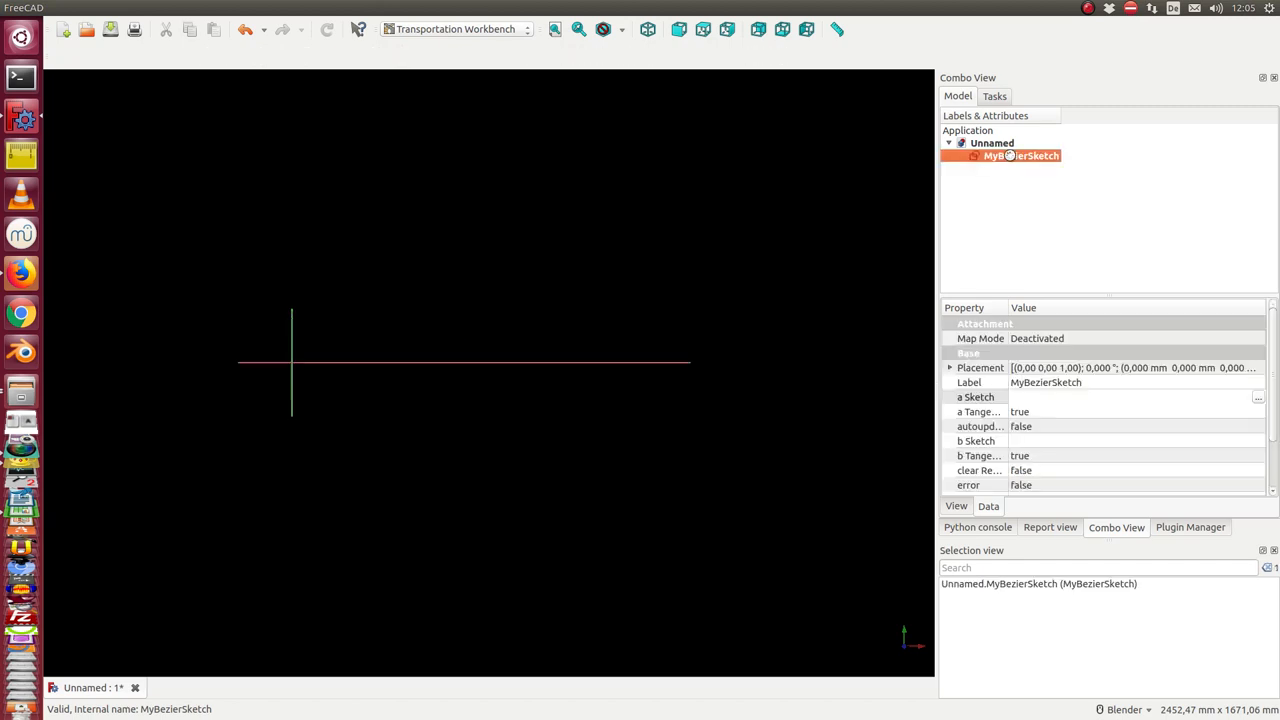
Enter Sketcher on MyBezierSketch and drag the left control point down to deepen the dip near the start
{"action": "double_click", "coordinate": [1016, 156]}
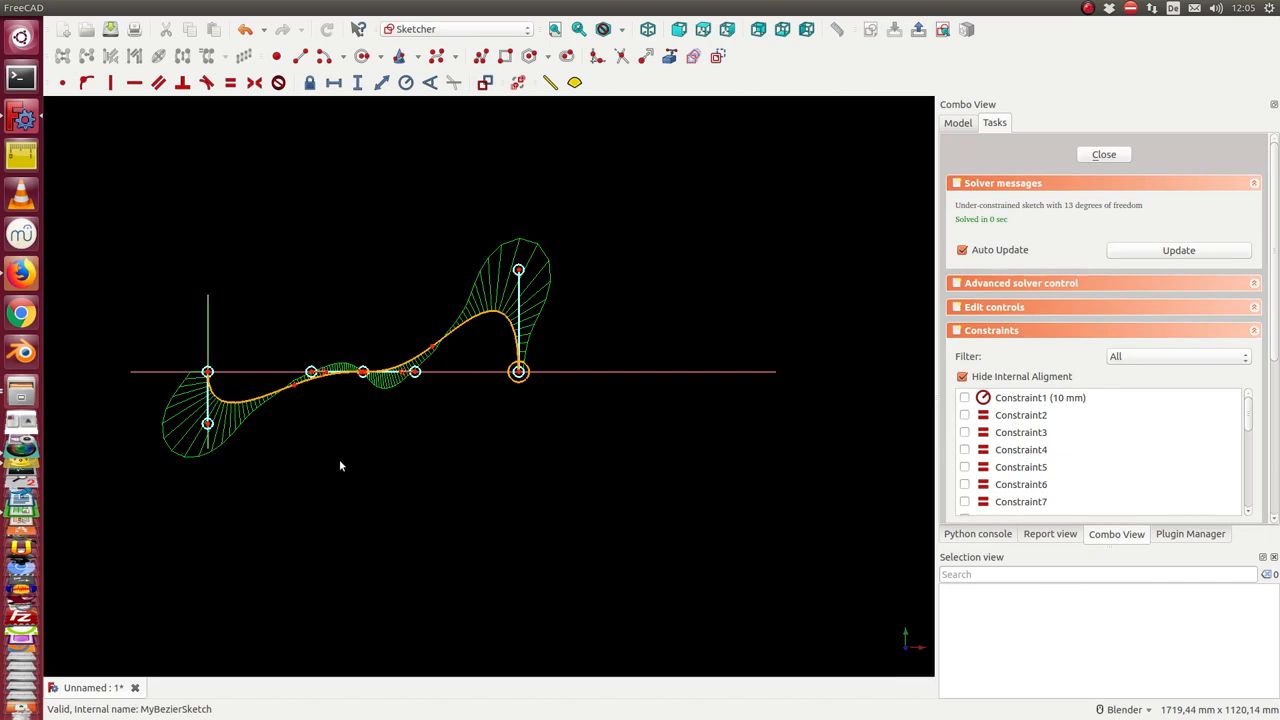
{"action": "mouse_move", "coordinate": [356, 464]}
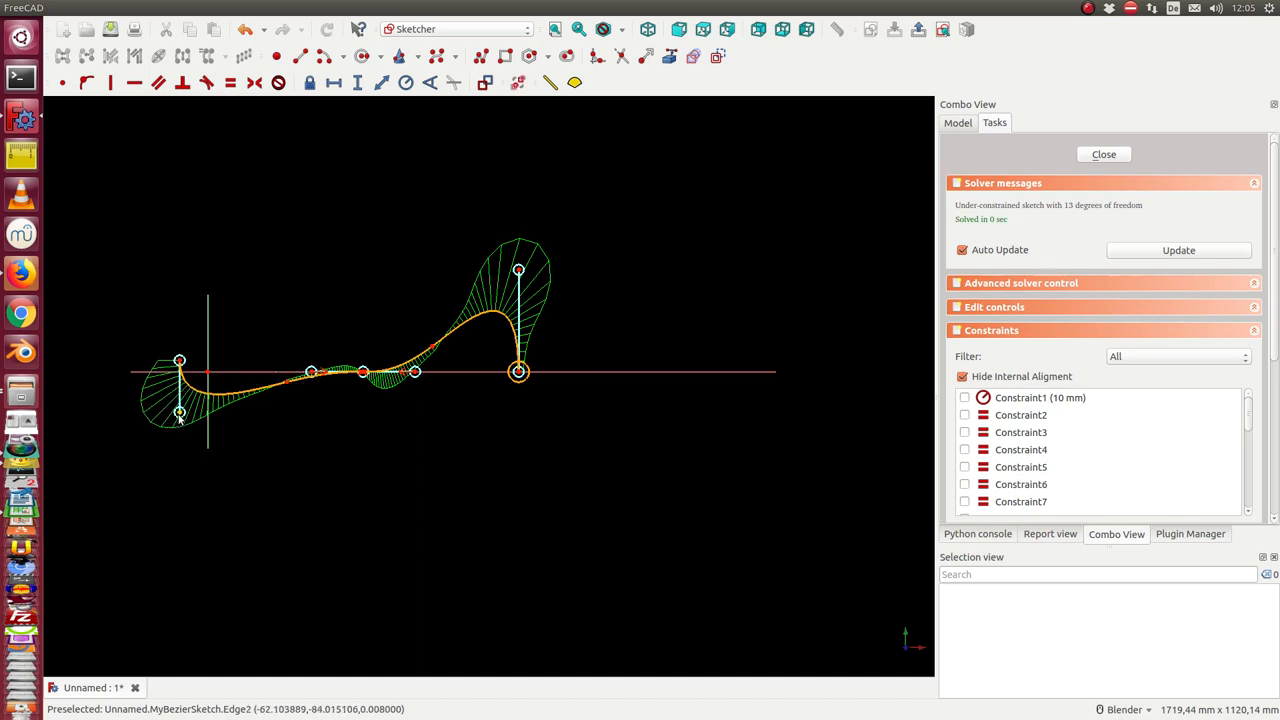
{"action": "left_click_drag", "start_coordinate": [180, 412], "coordinate": [220, 418]}
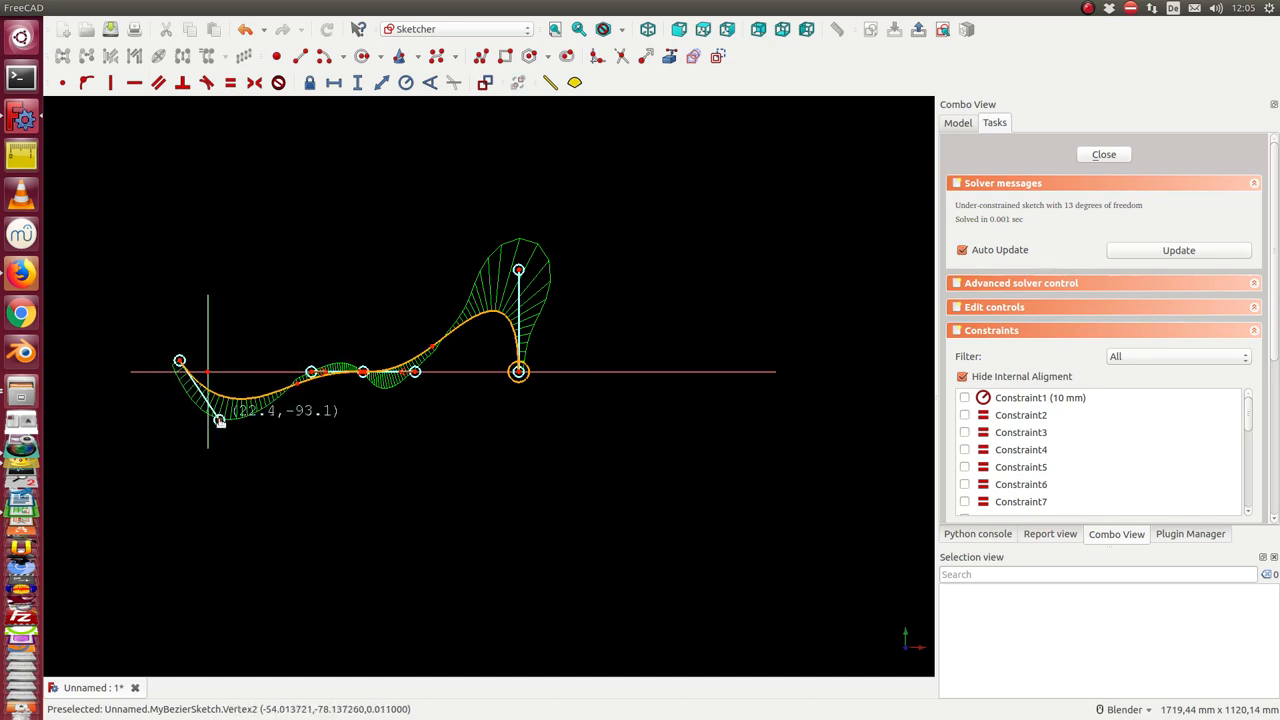
{"action": "left_click_drag", "start_coordinate": [218, 420], "coordinate": [216, 448]}
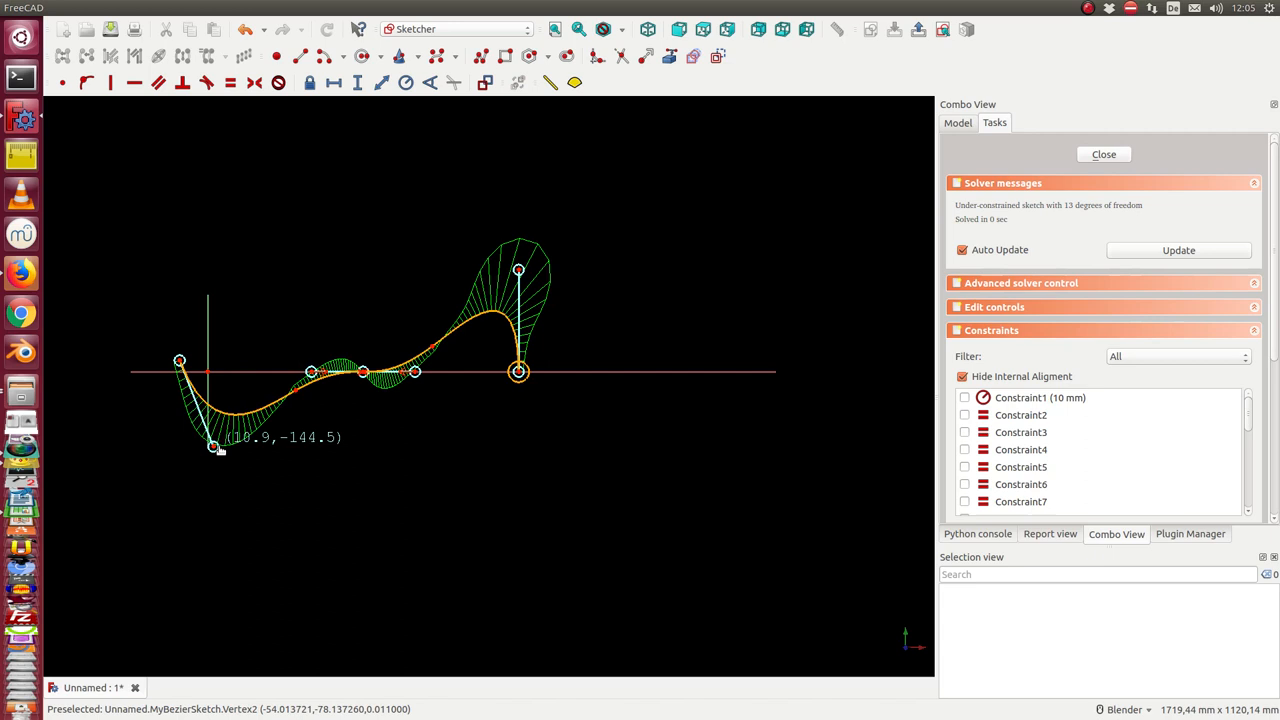
{"action": "left_click_drag", "start_coordinate": [218, 448], "coordinate": [184, 458]}
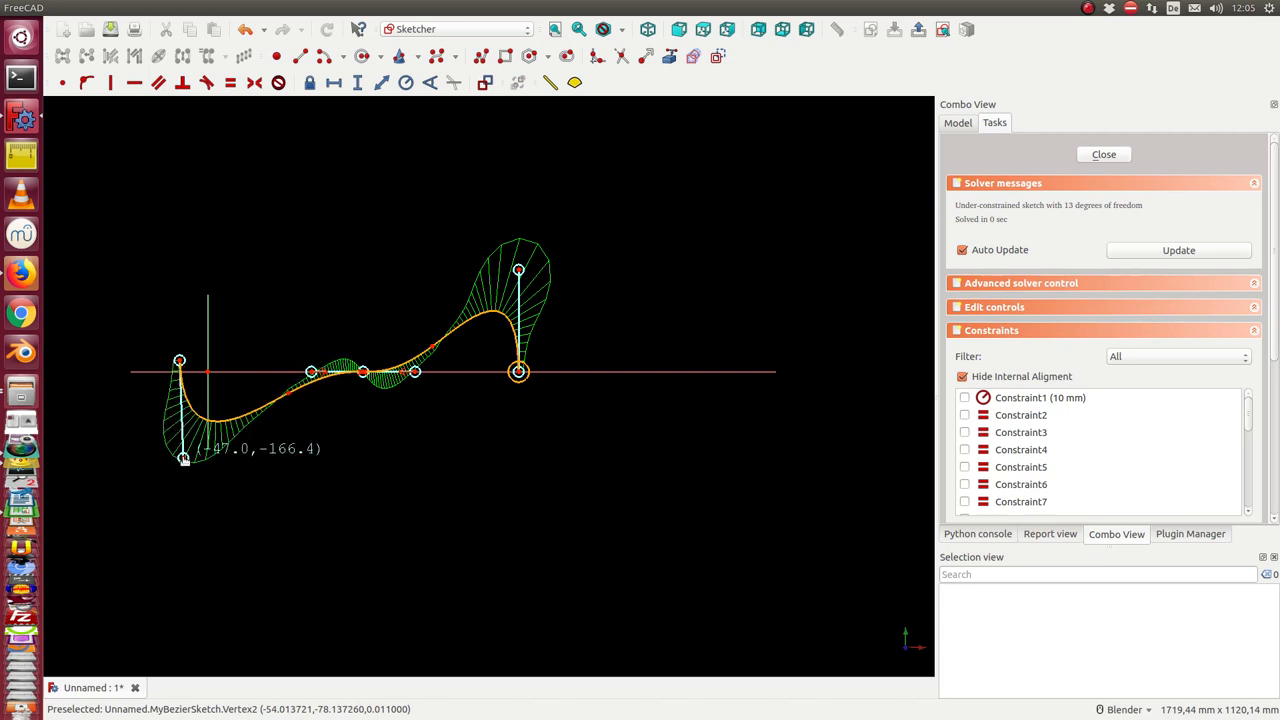
{"action": "left_click_drag", "start_coordinate": [184, 456], "coordinate": [178, 504]}
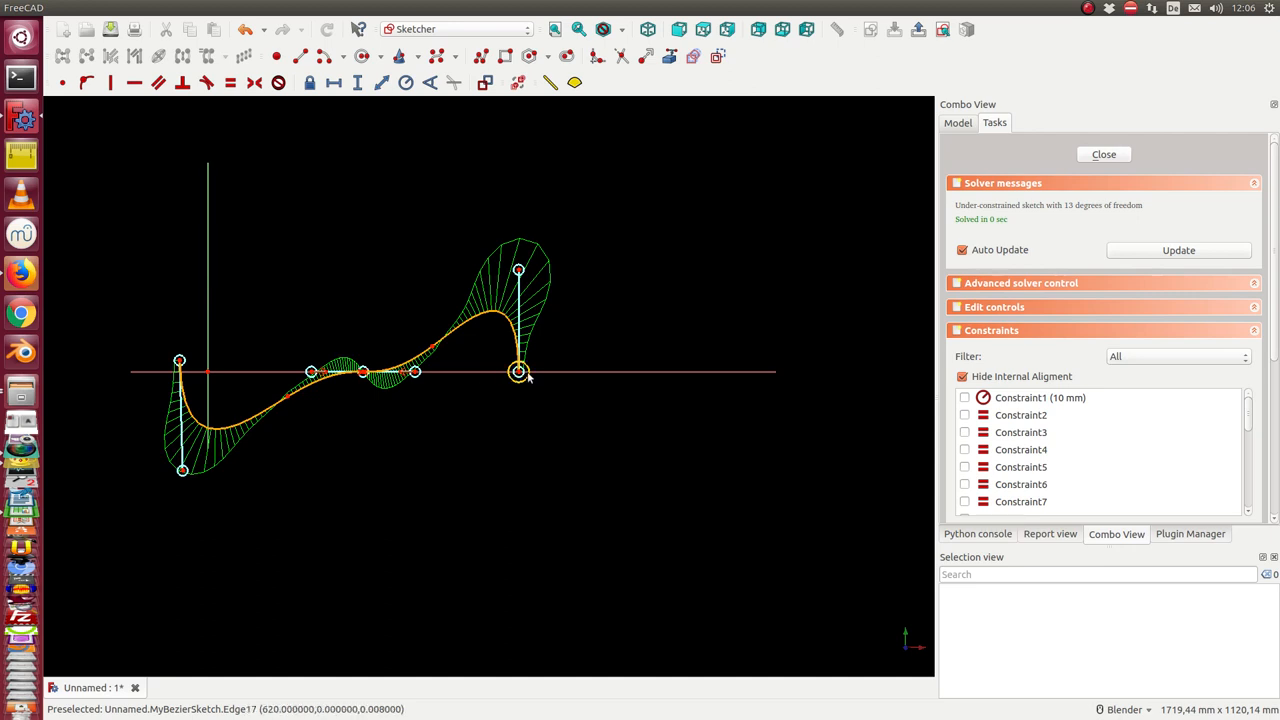
Move the right end outward, raise the right pole for a higher peak and lift the middle points into a second hump
{"action": "left_click_drag", "start_coordinate": [518, 374], "coordinate": [552, 358]}
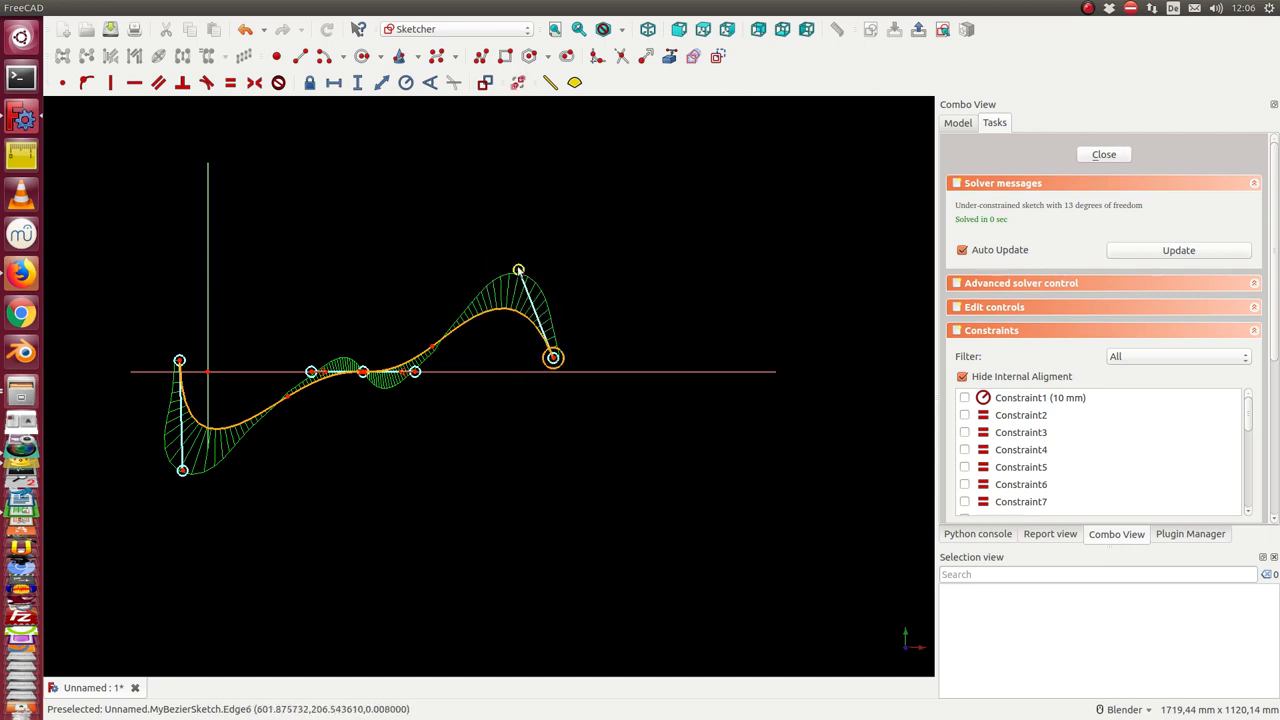
{"action": "left_click_drag", "start_coordinate": [518, 270], "coordinate": [532, 236]}
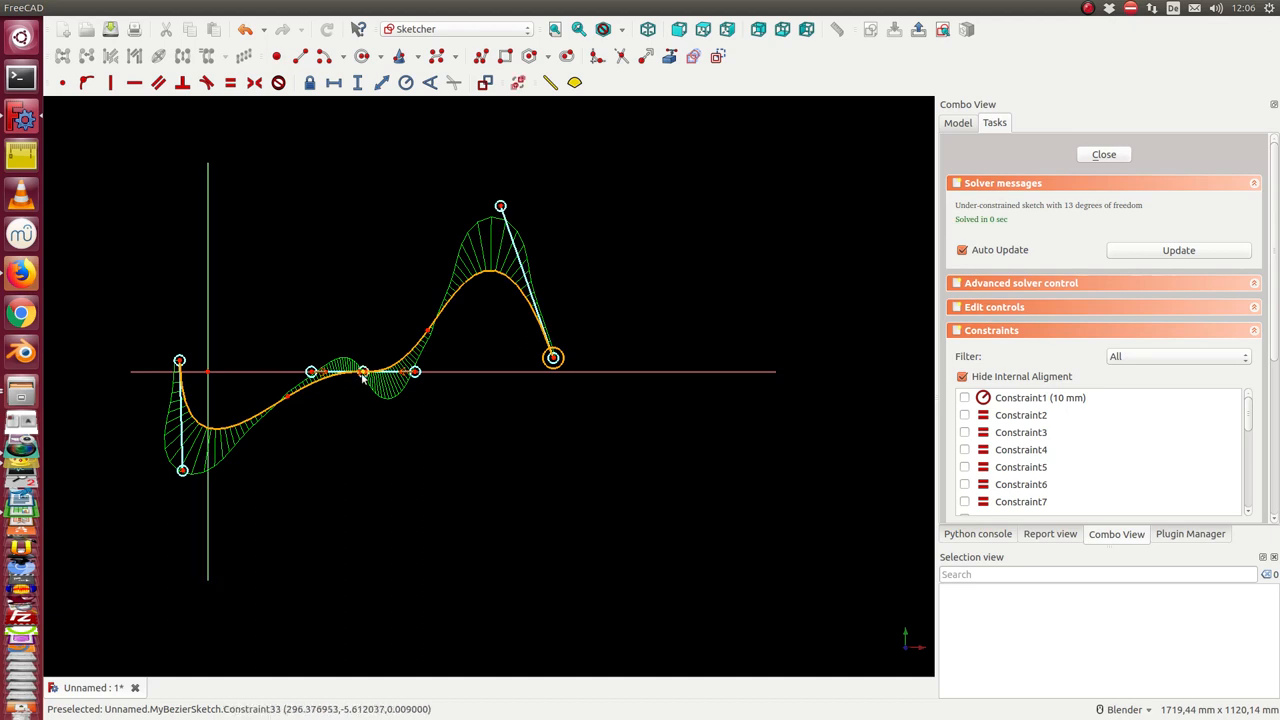
{"action": "left_click_drag", "start_coordinate": [364, 374], "coordinate": [372, 332]}
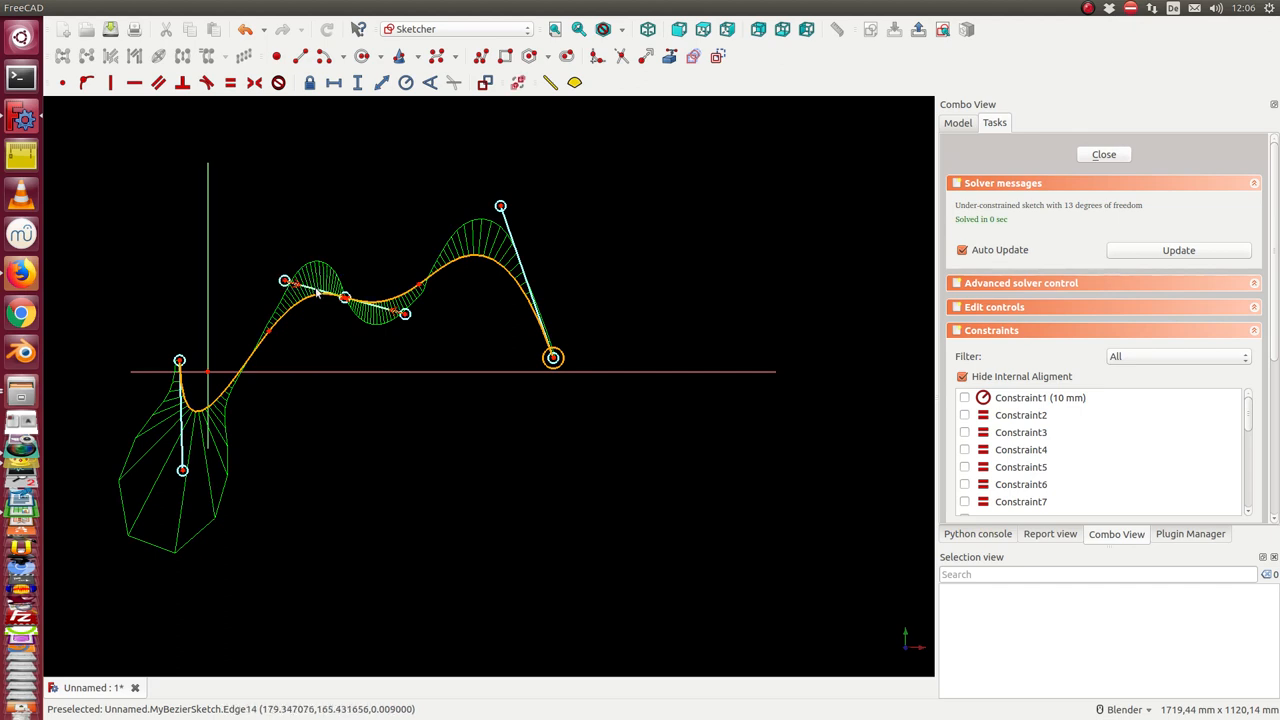
{"action": "mouse_move", "coordinate": [296, 436]}
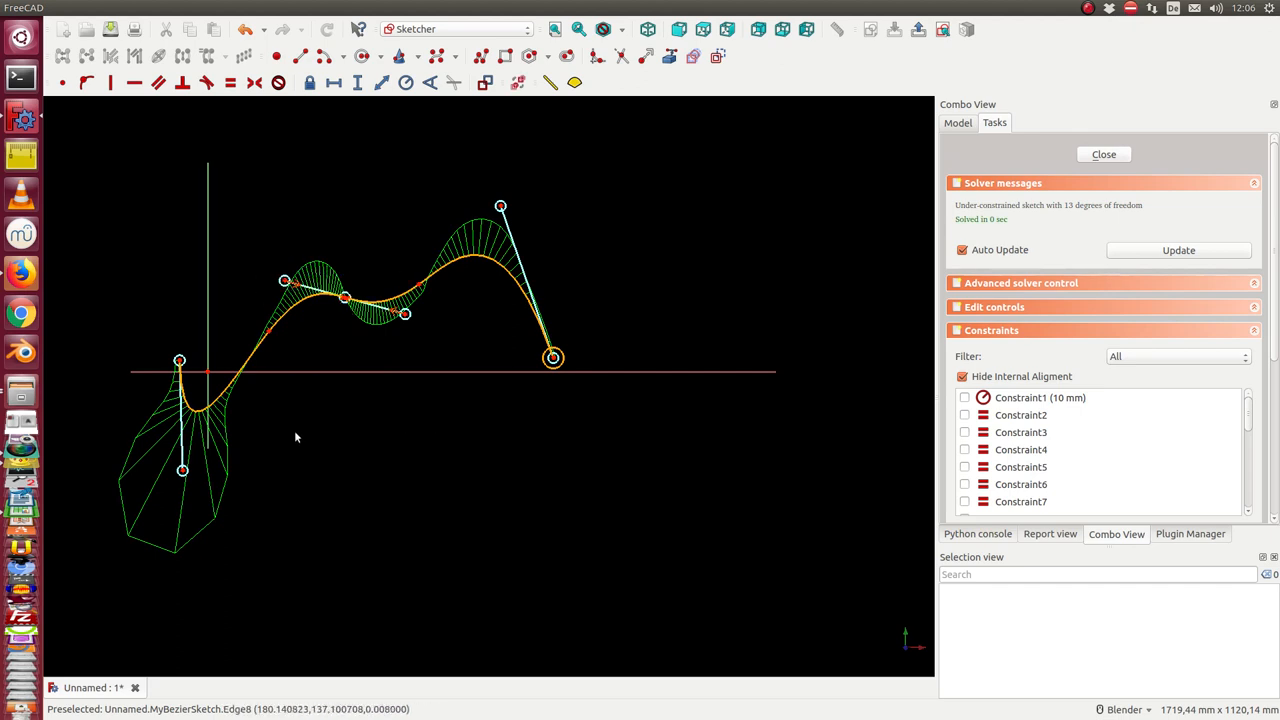
{"action": "mouse_move", "coordinate": [456, 324]}
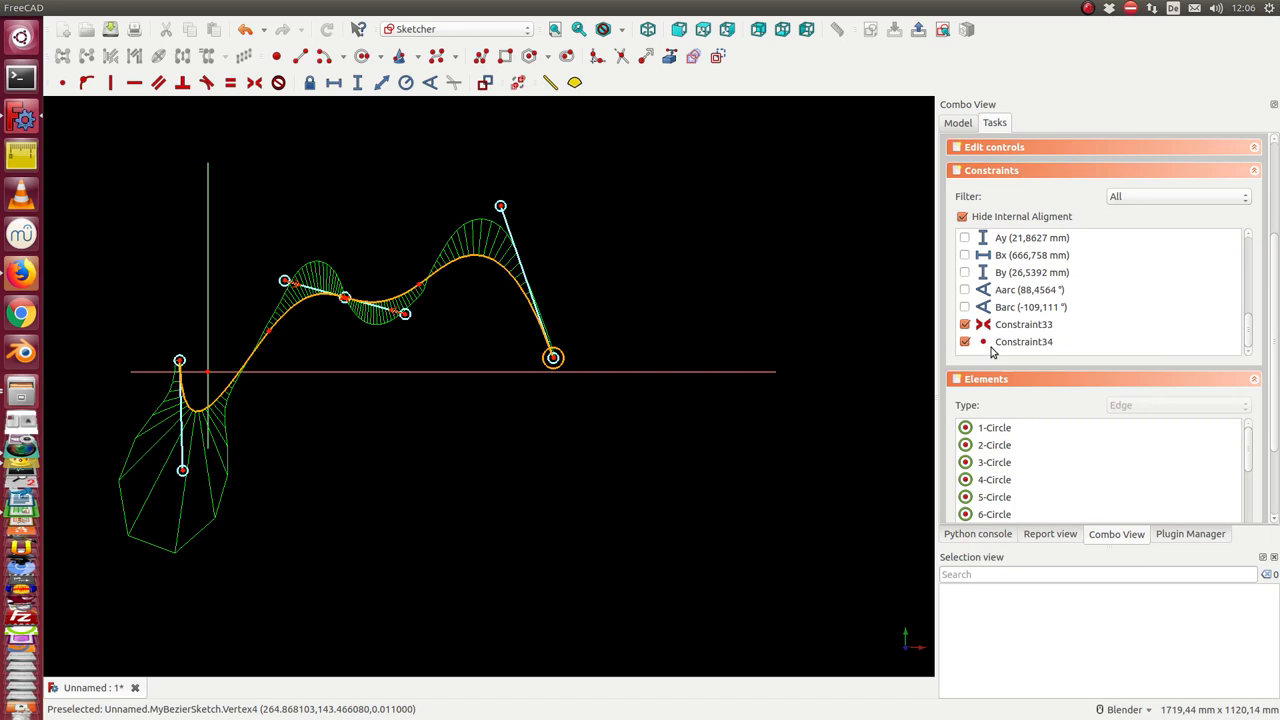
Nudge a middle control point of the wave, then close the sketch editor
{"action": "left_click", "coordinate": [1024, 324]}
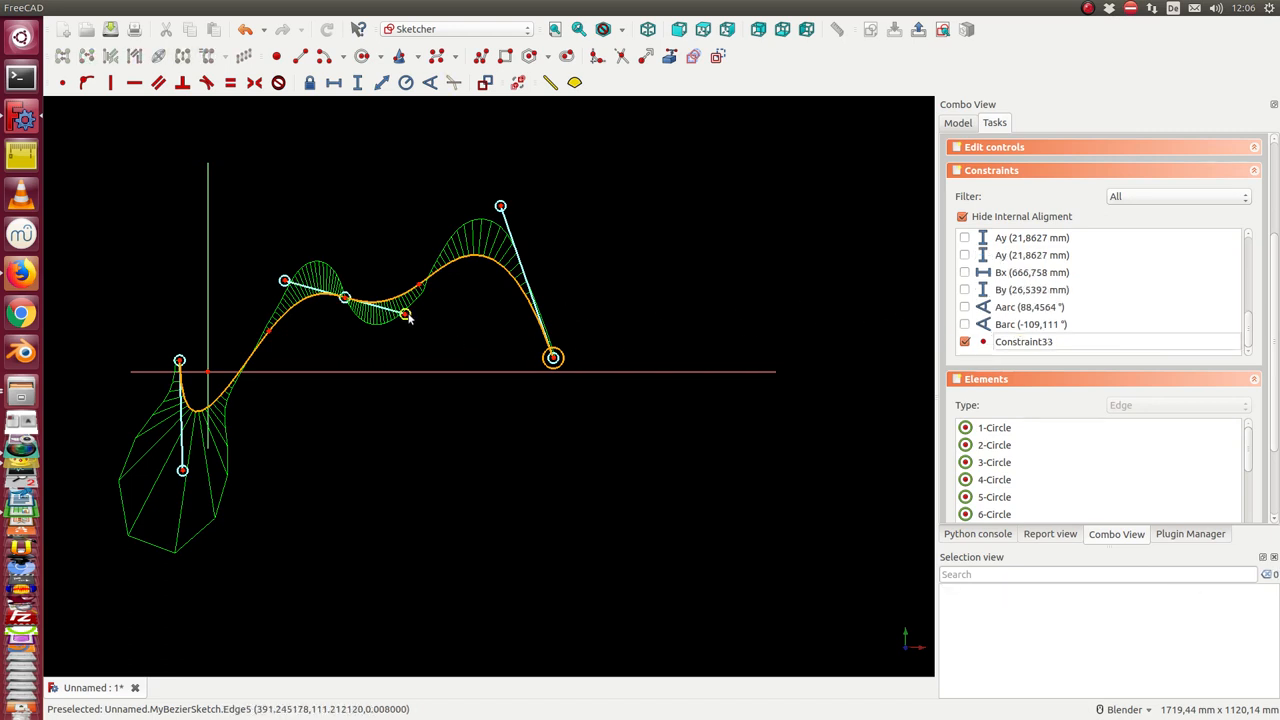
{"action": "left_click_drag", "start_coordinate": [408, 316], "coordinate": [436, 344]}
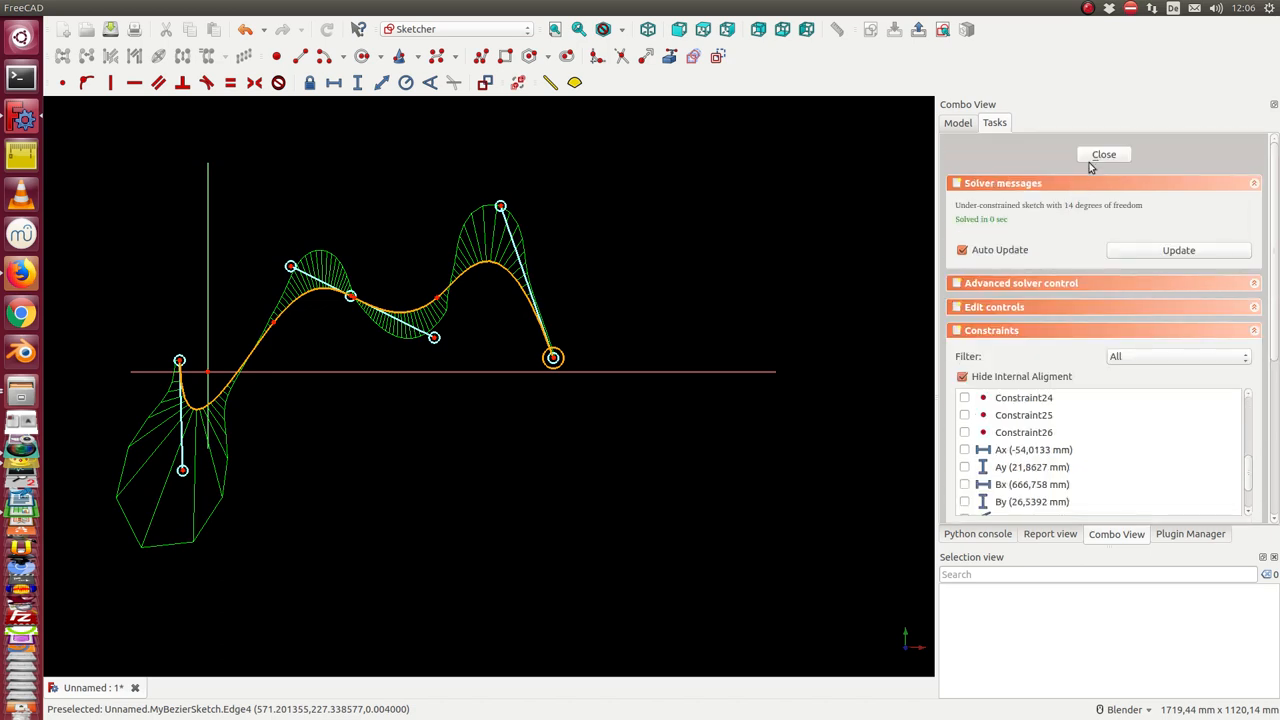
{"action": "left_click", "coordinate": [1104, 154]}
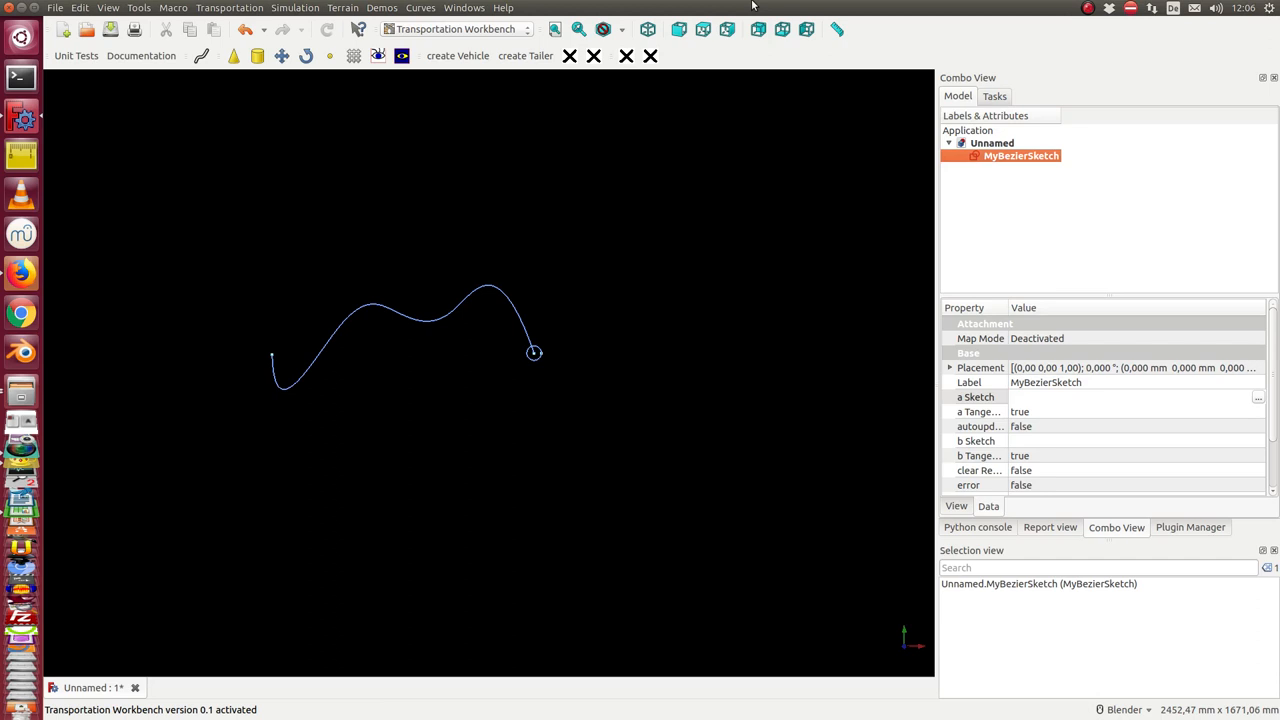
{"action": "mouse_move", "coordinate": [752, 4]}
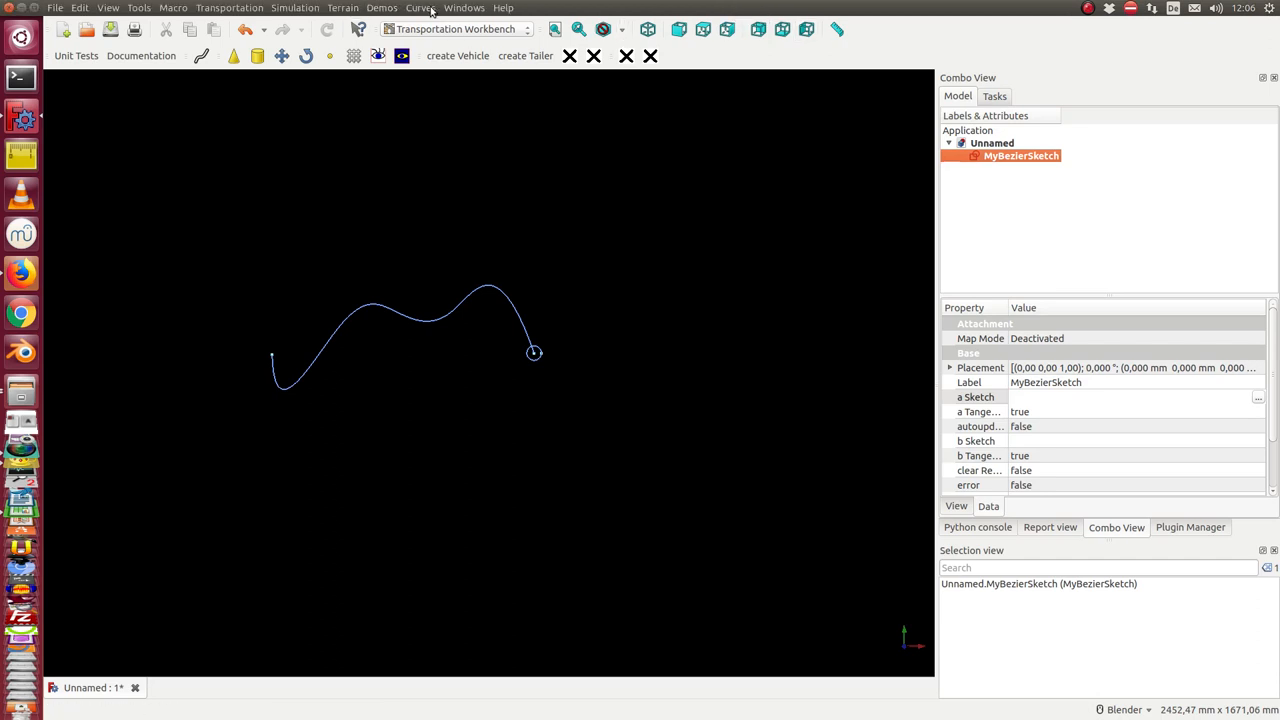
Create MySimpleBezierSketch from Curves > create Simple Bezier Sketch and hide MyBezierSketch
{"action": "left_click", "coordinate": [420, 8]}
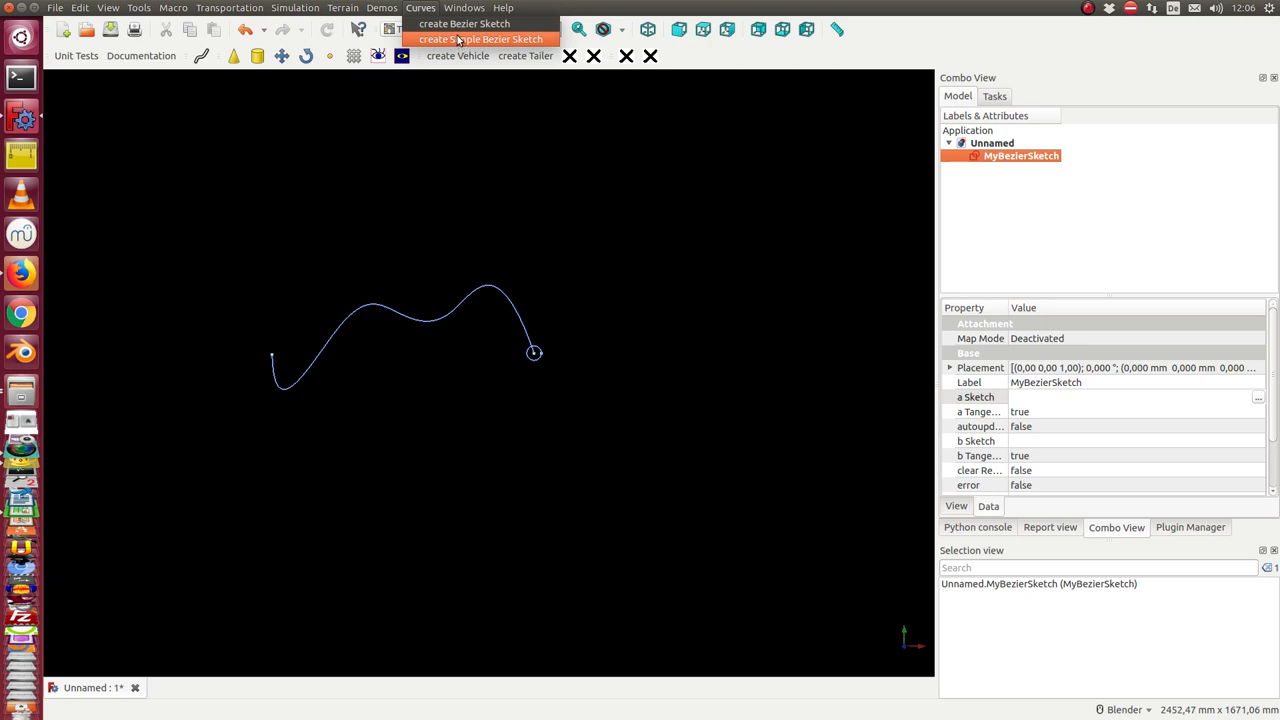
{"action": "mouse_move", "coordinate": [438, 40]}
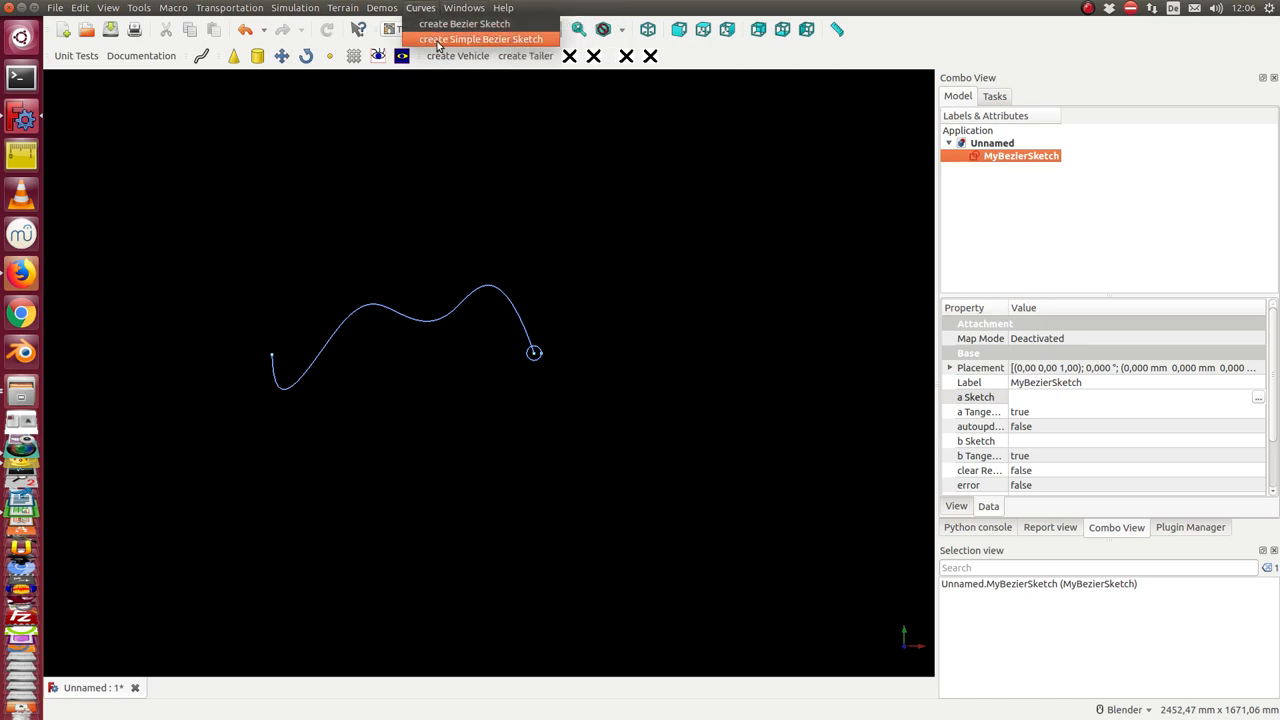
{"action": "left_click", "coordinate": [484, 40]}
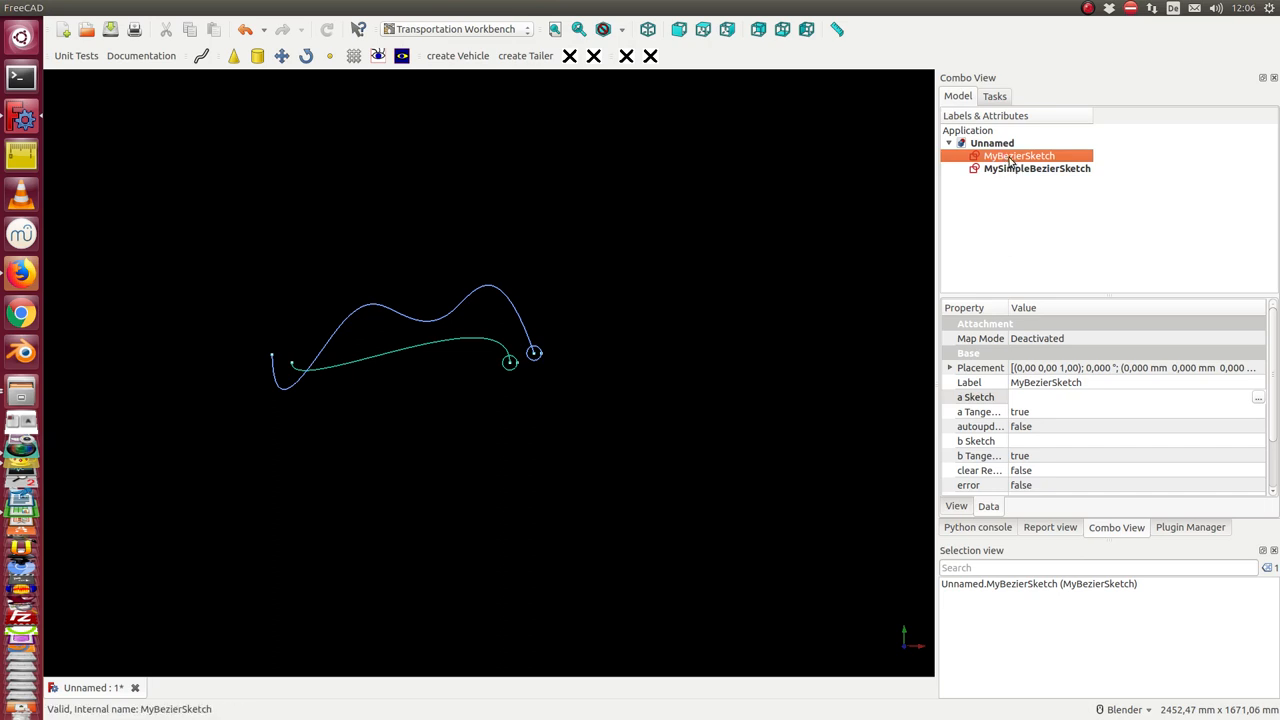
{"action": "left_click", "coordinate": [1036, 168]}
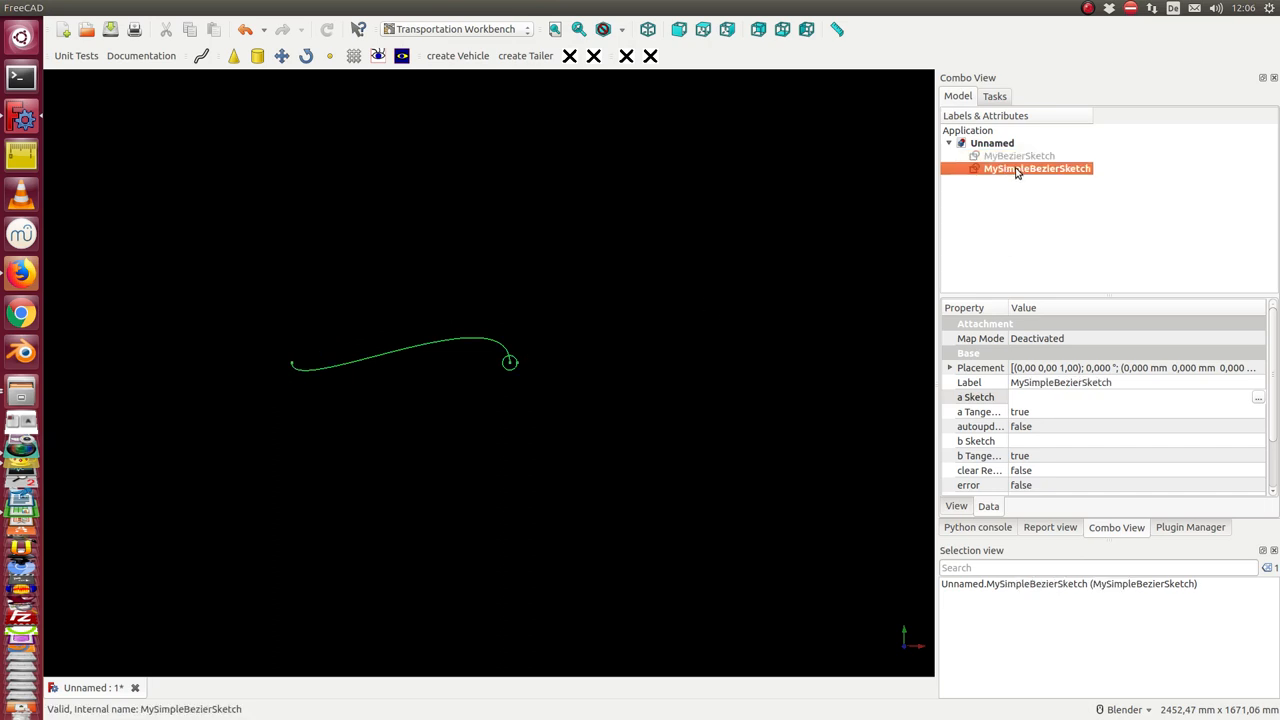
Edit MySimpleBezierSketch, pull both ends down into a wide U shape and close the sketch
{"action": "double_click", "coordinate": [1036, 168]}
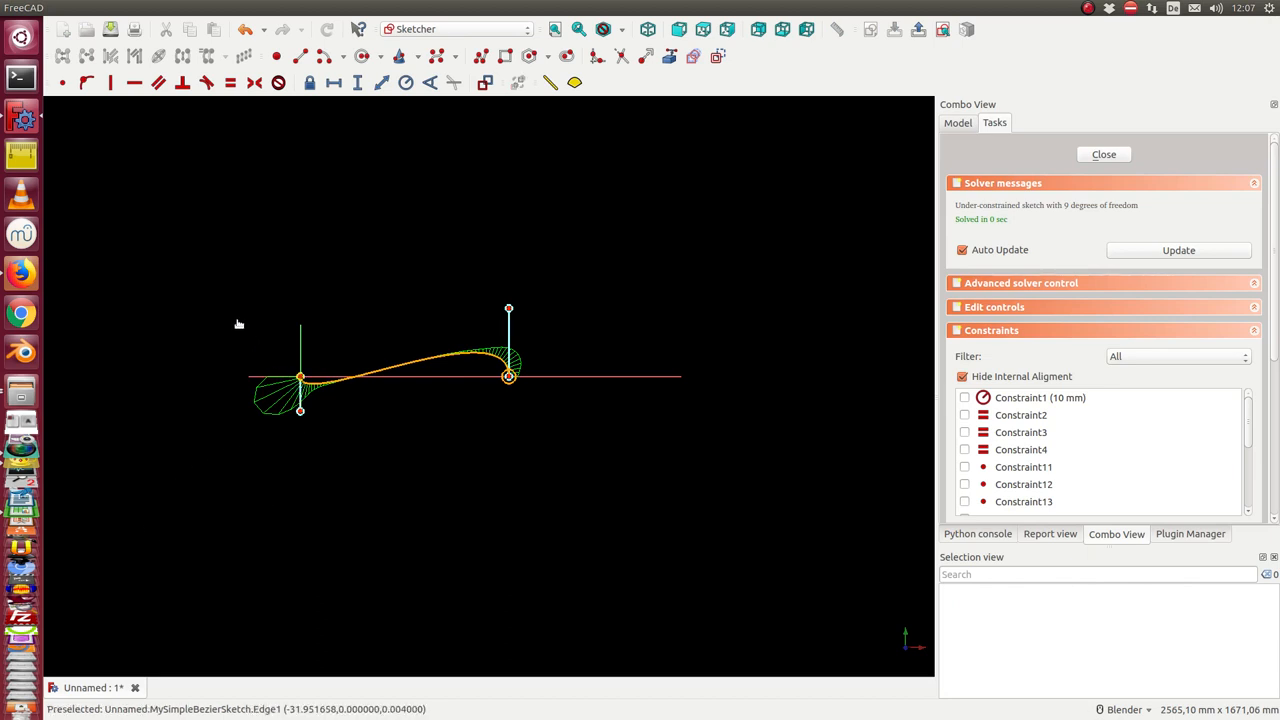
{"action": "left_click_drag", "start_coordinate": [300, 378], "coordinate": [198, 444]}
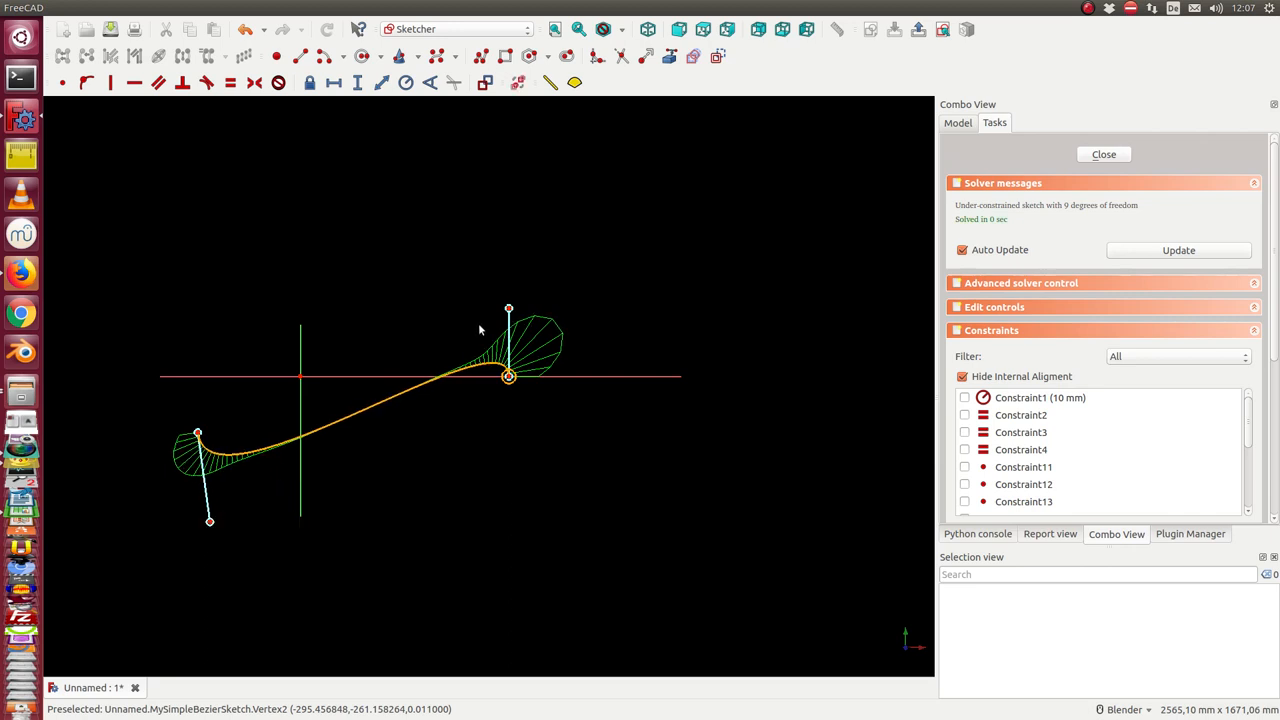
{"action": "left_click_drag", "start_coordinate": [508, 376], "coordinate": [552, 446]}
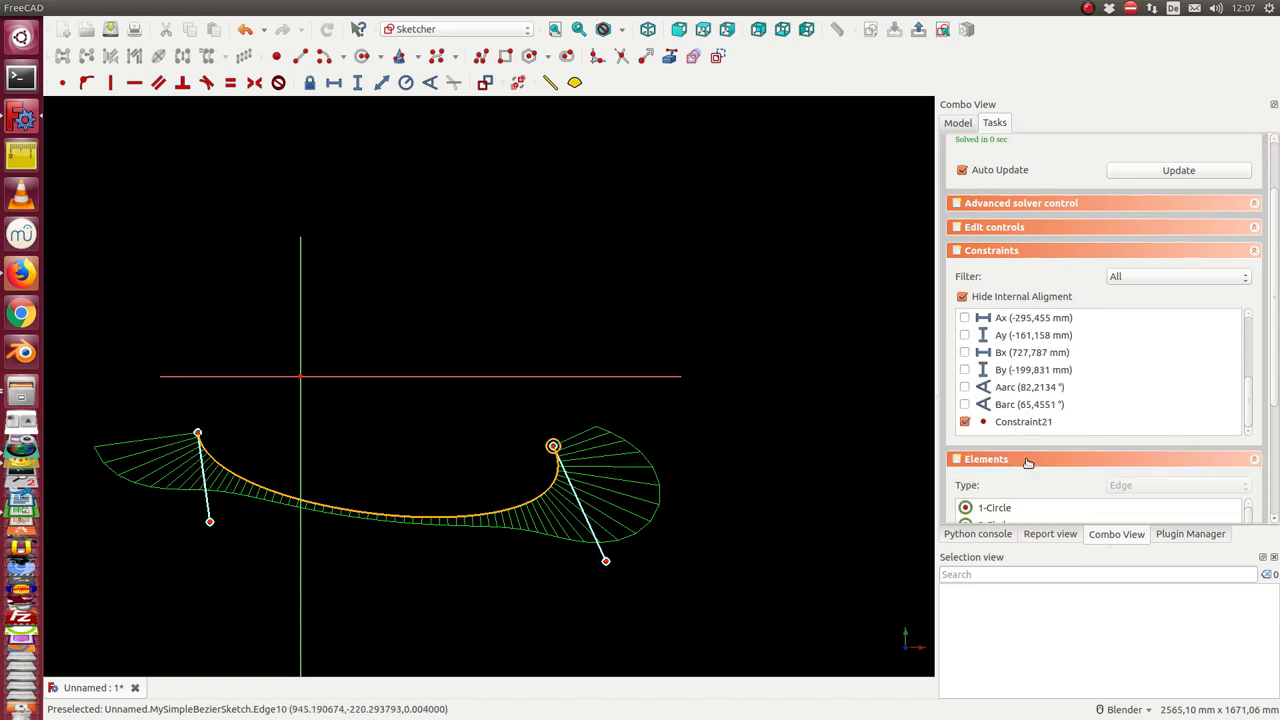
{"action": "left_click", "coordinate": [1000, 452]}
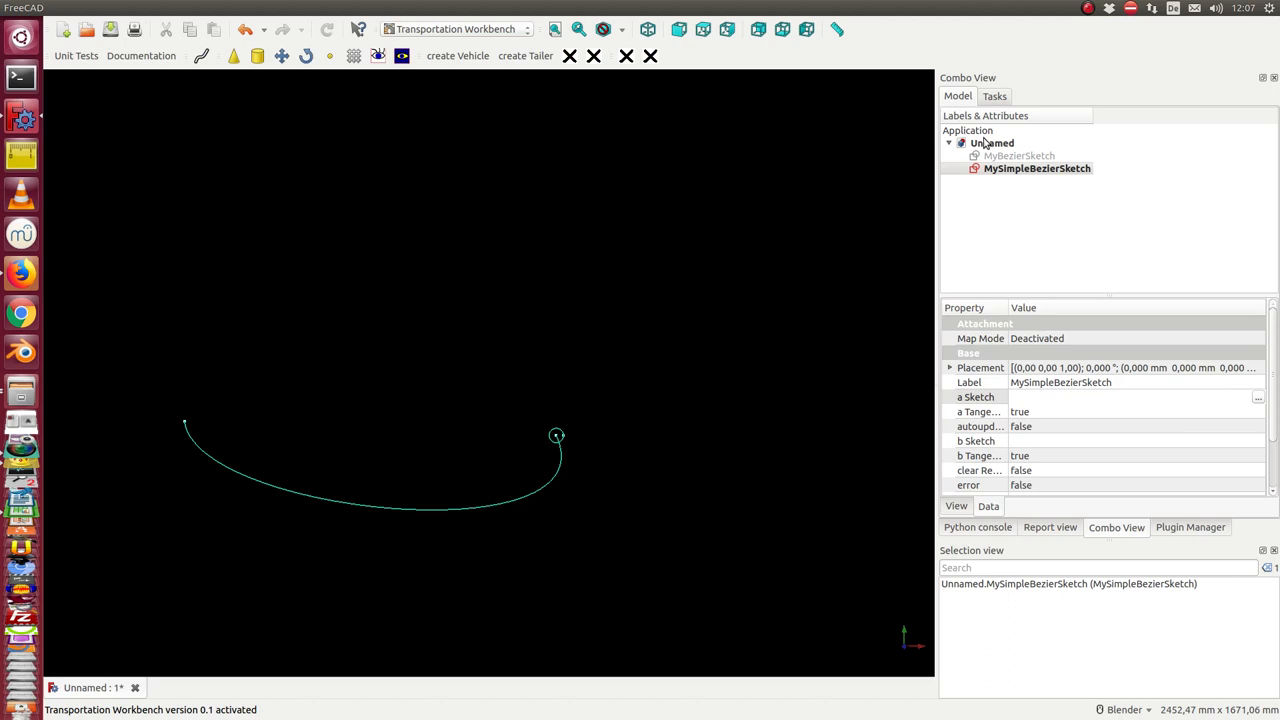
Show MyBezierSketch and set its 'a Sketch' property to MySimpleBezierSketch via the Link dialog
{"action": "left_click", "coordinate": [1018, 156]}
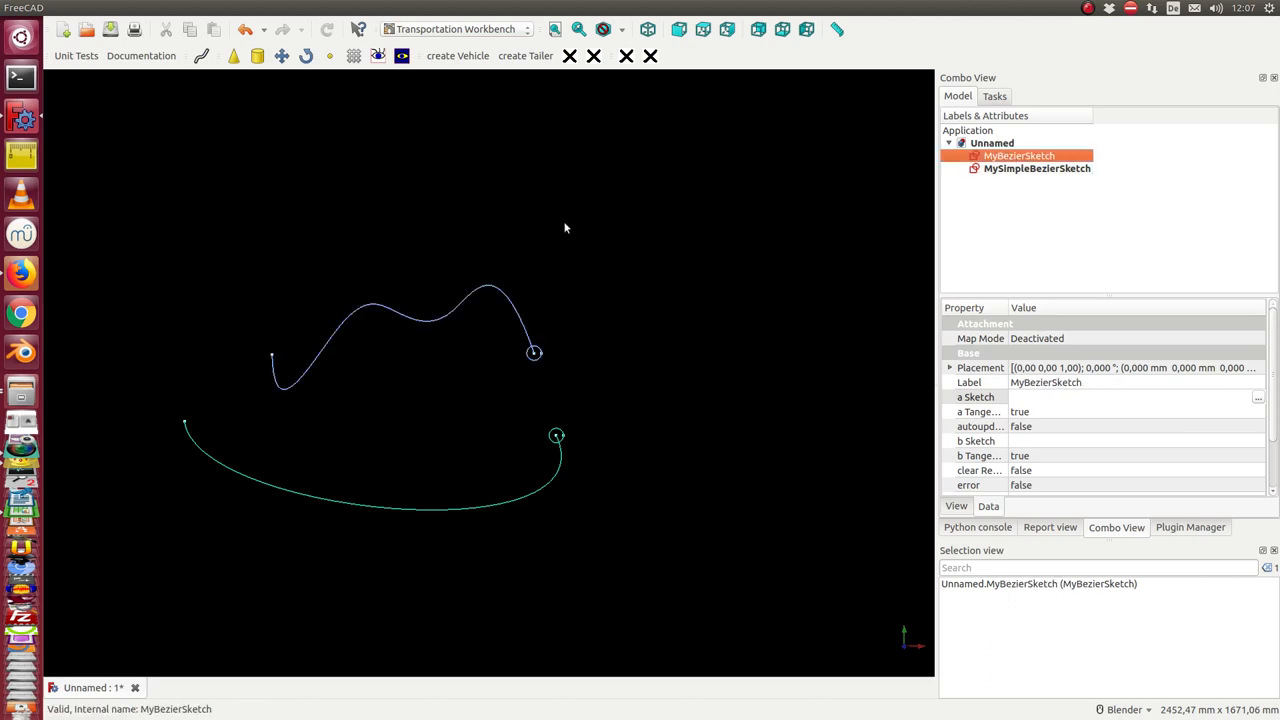
{"action": "mouse_move", "coordinate": [204, 432]}
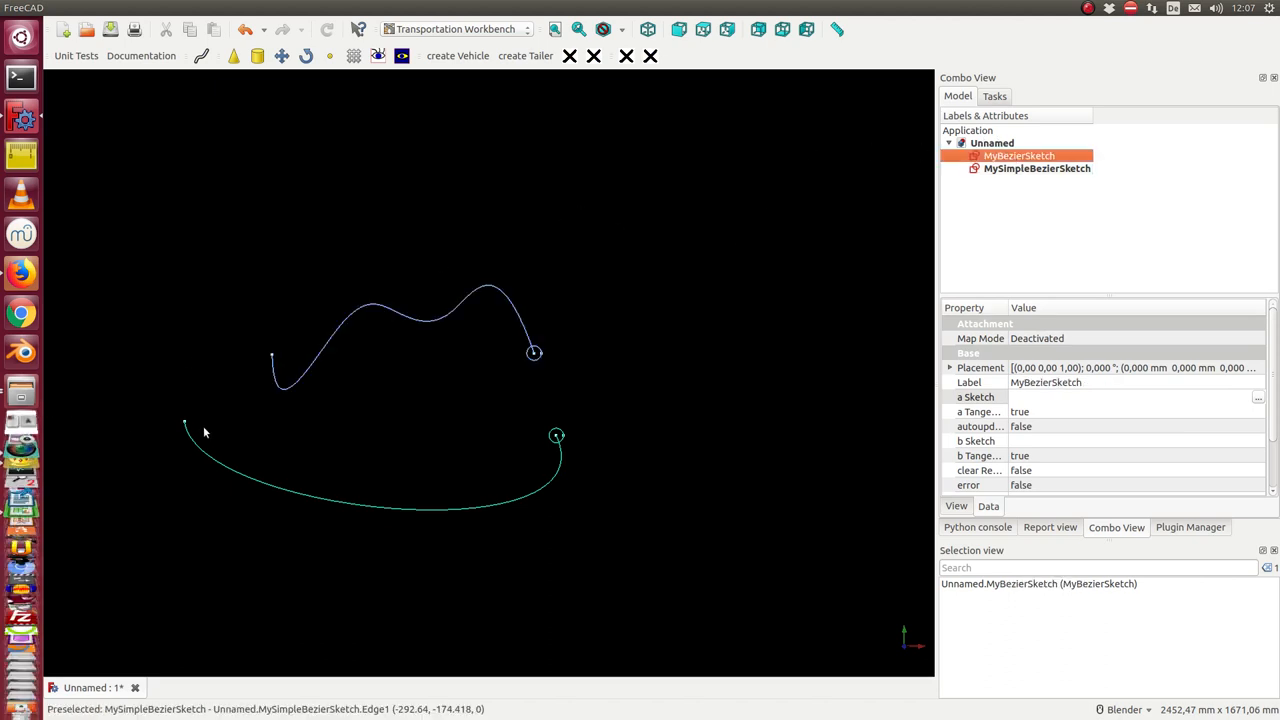
{"action": "mouse_move", "coordinate": [518, 410]}
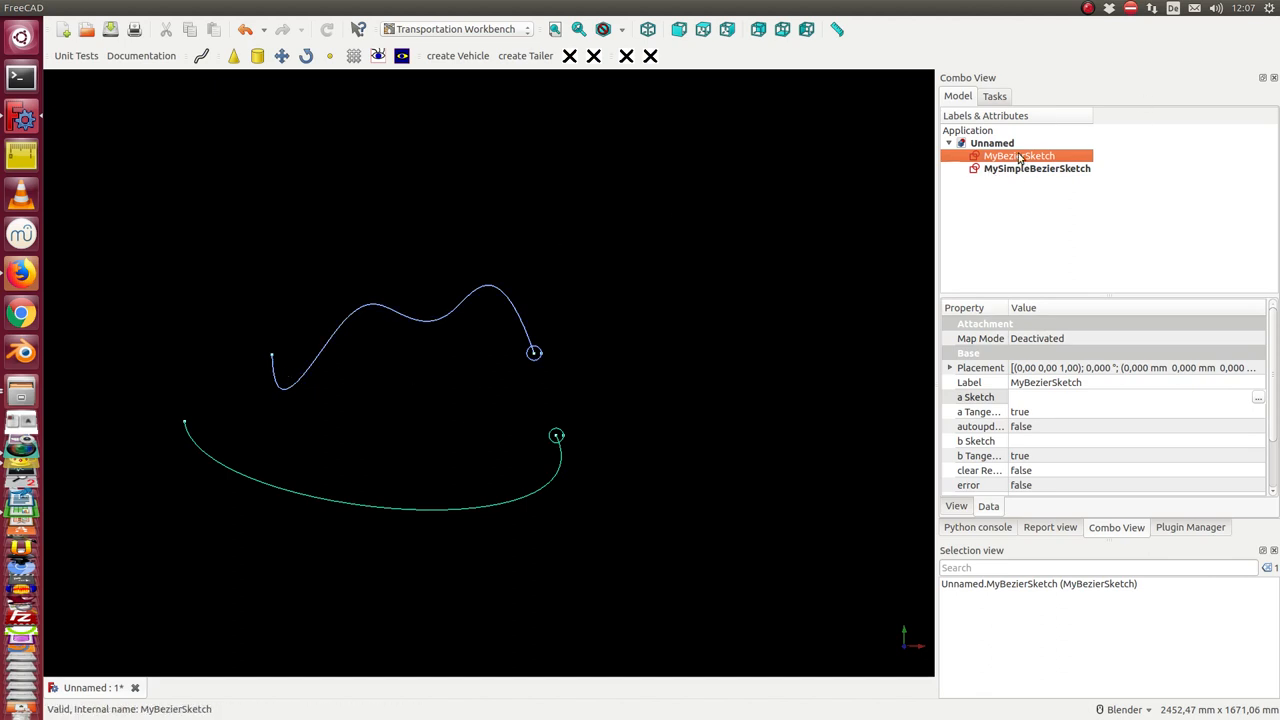
{"action": "mouse_move", "coordinate": [334, 376]}
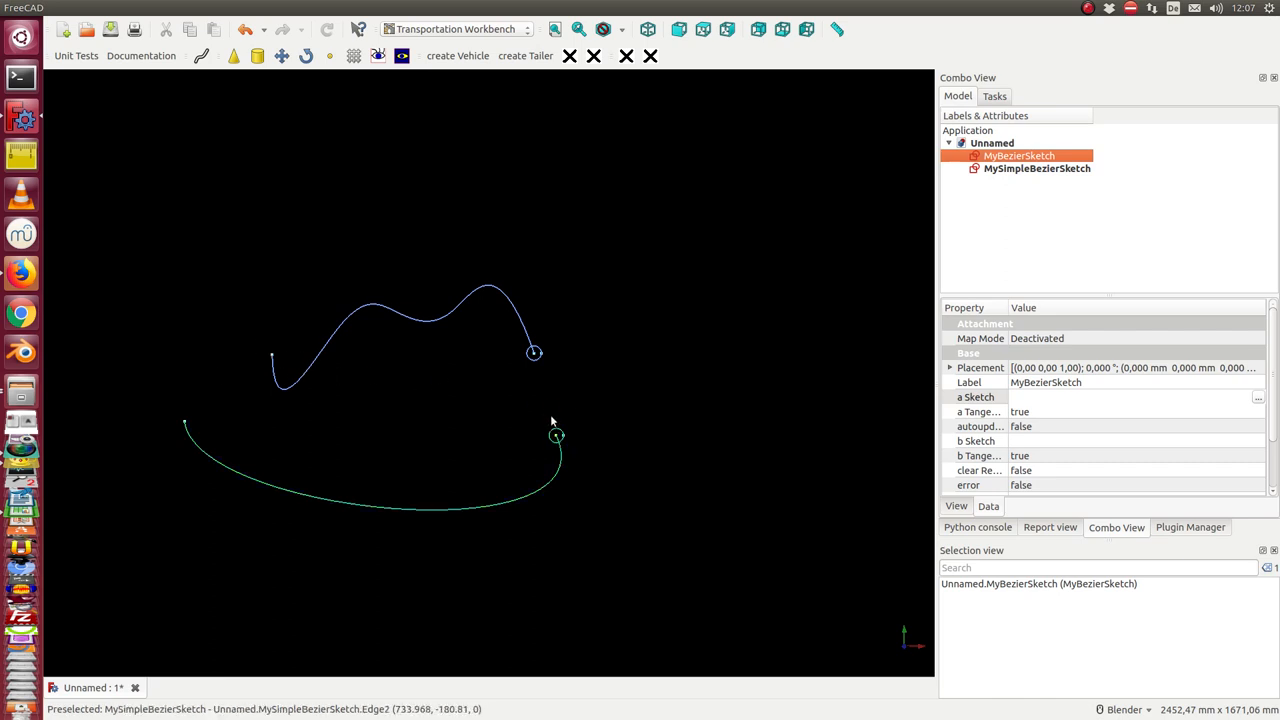
{"action": "mouse_move", "coordinate": [556, 444]}
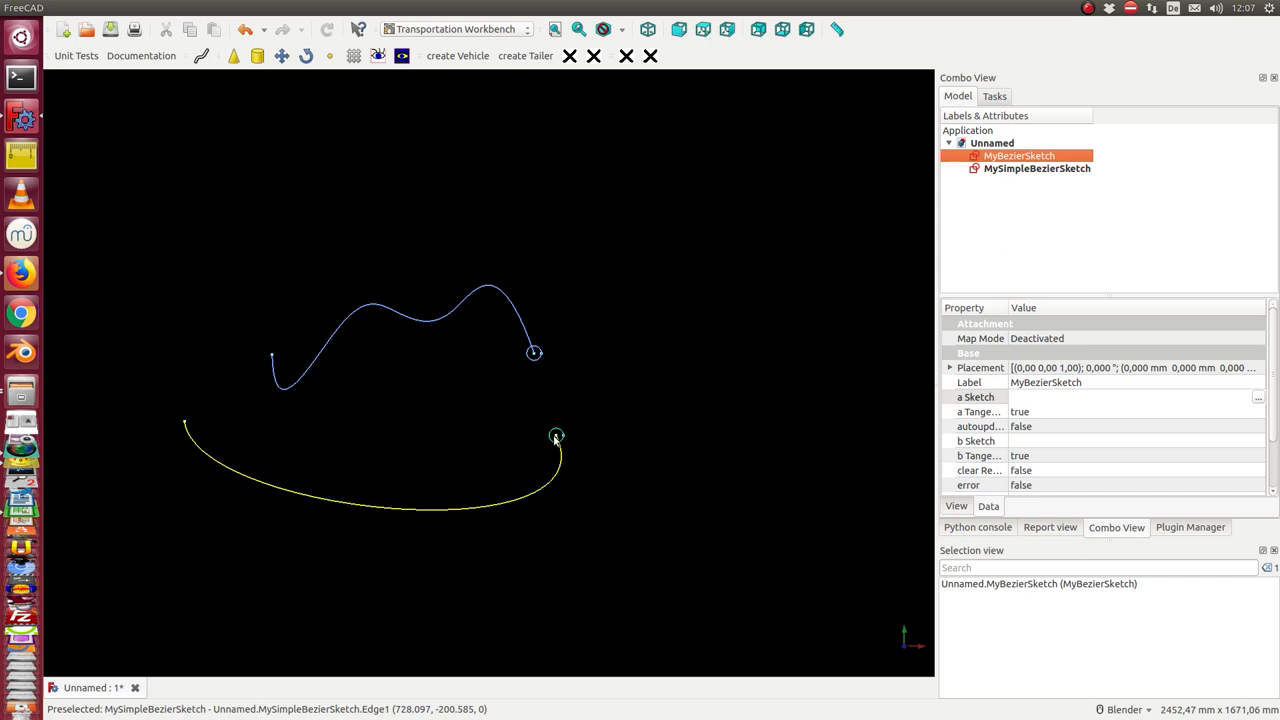
{"action": "left_click", "coordinate": [1018, 156]}
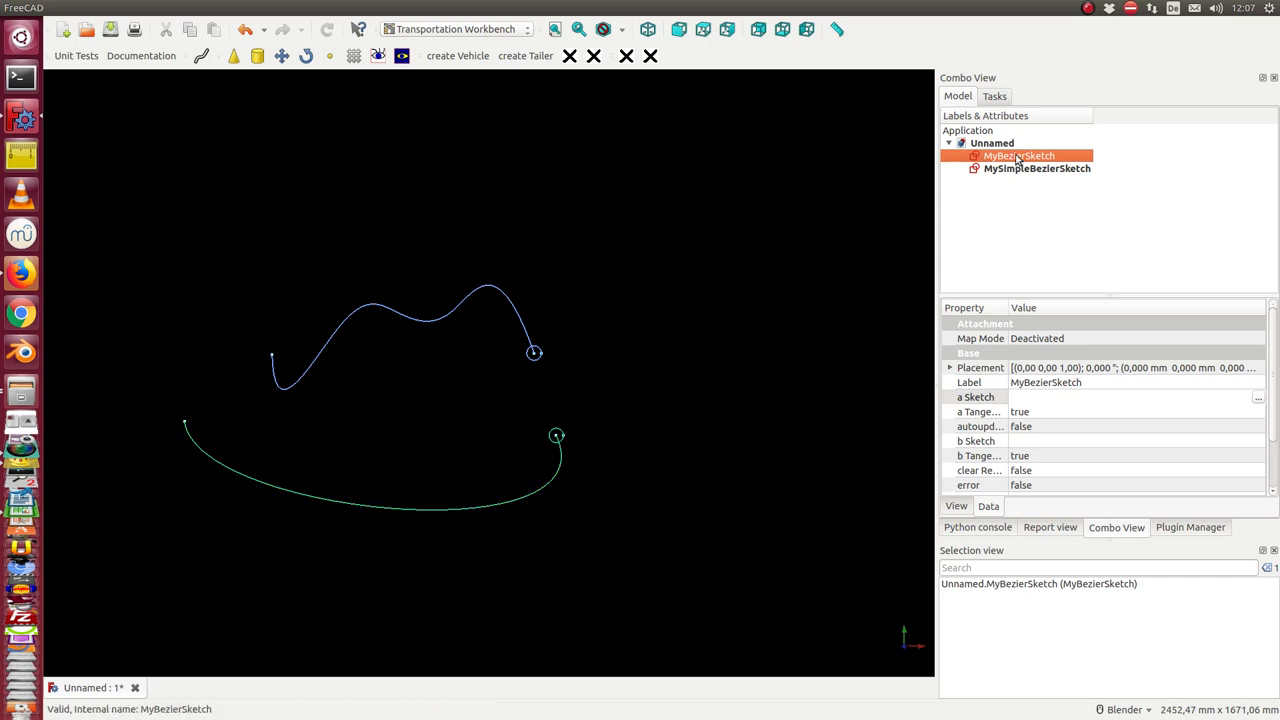
{"action": "left_click", "coordinate": [972, 396]}
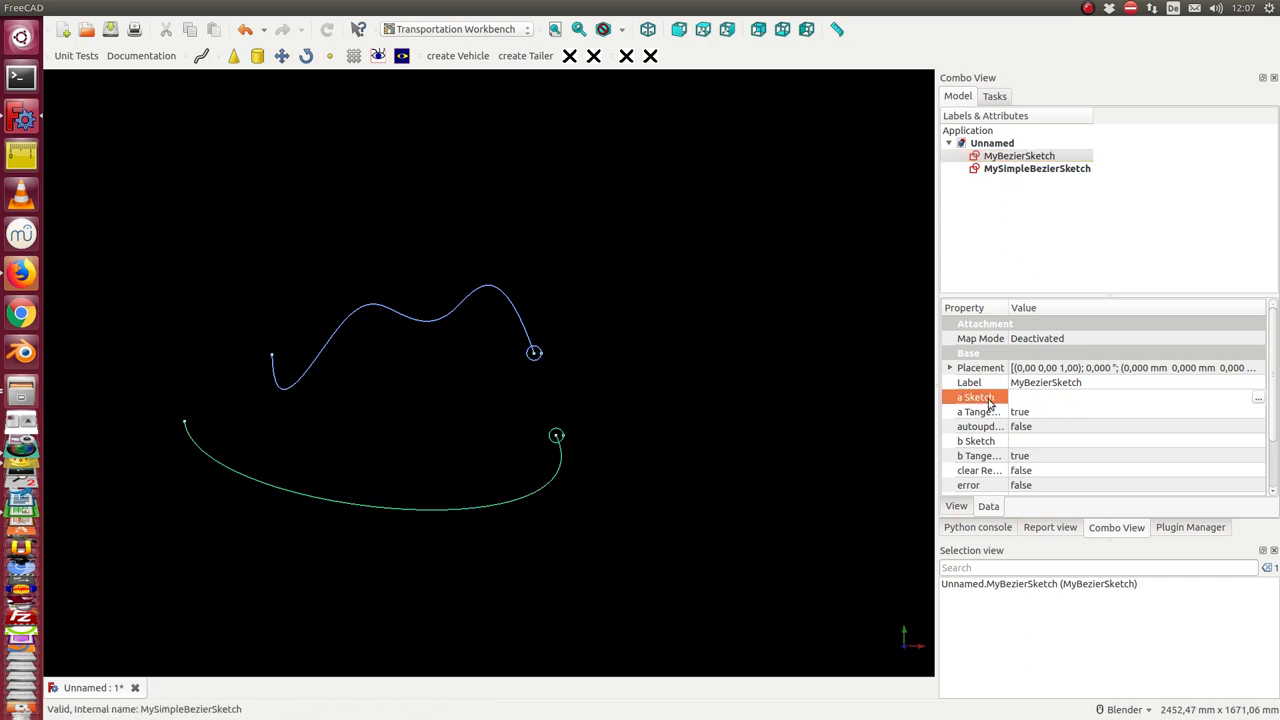
{"action": "left_click", "coordinate": [1254, 396]}
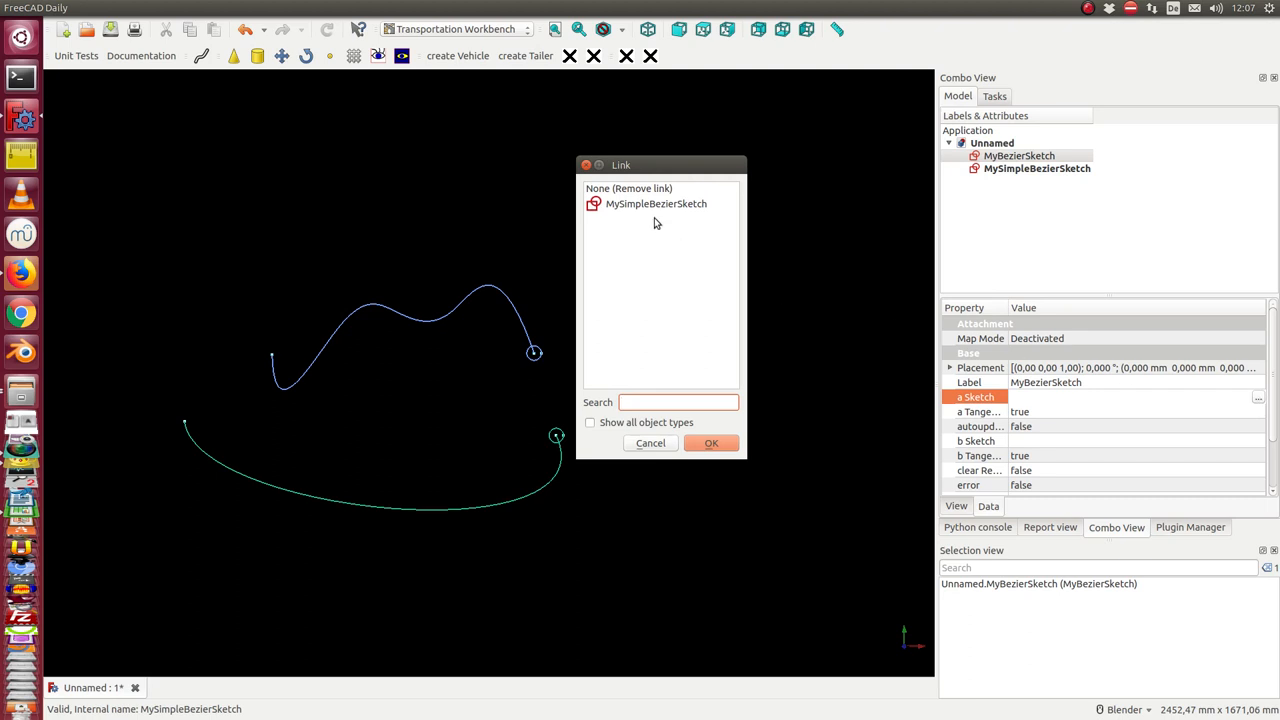
{"action": "left_click", "coordinate": [712, 444]}
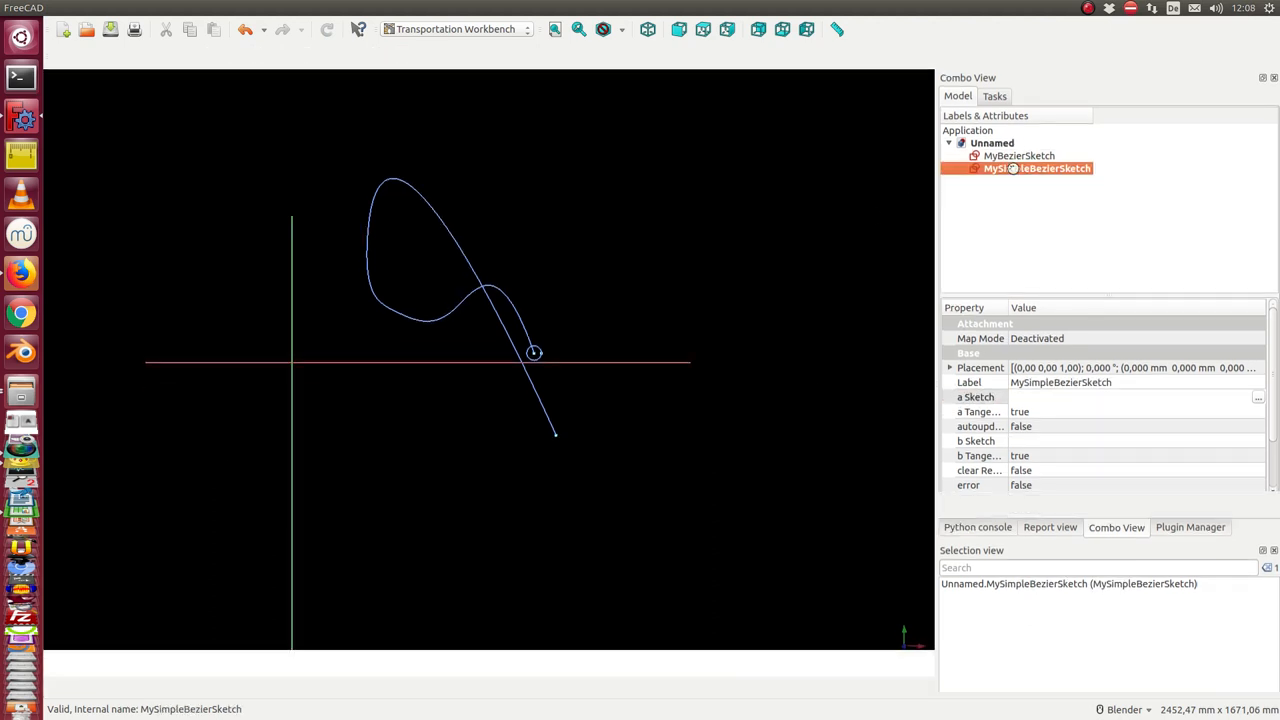
Edit MySimpleBezierSketch, pull its right endpoint lower and adjust its tangent pole, then return to the Model tab
{"action": "double_click", "coordinate": [1036, 168]}
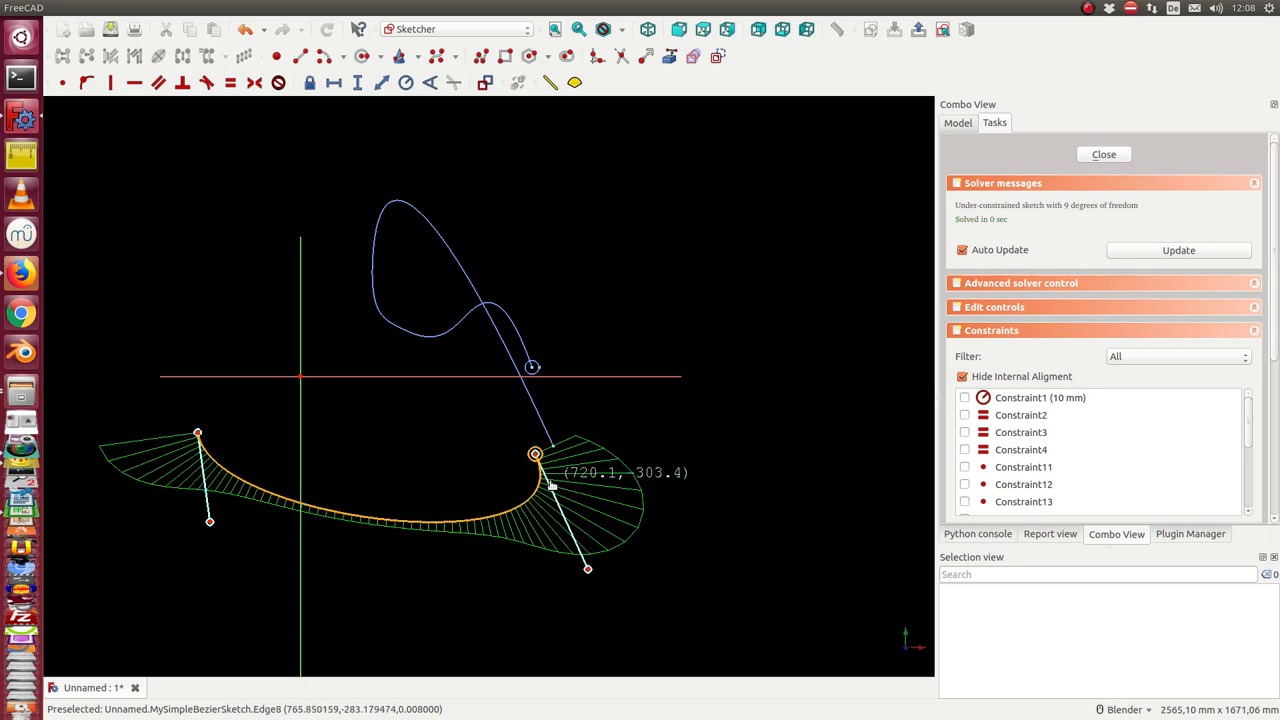
{"action": "left_click_drag", "start_coordinate": [536, 452], "coordinate": [496, 476]}
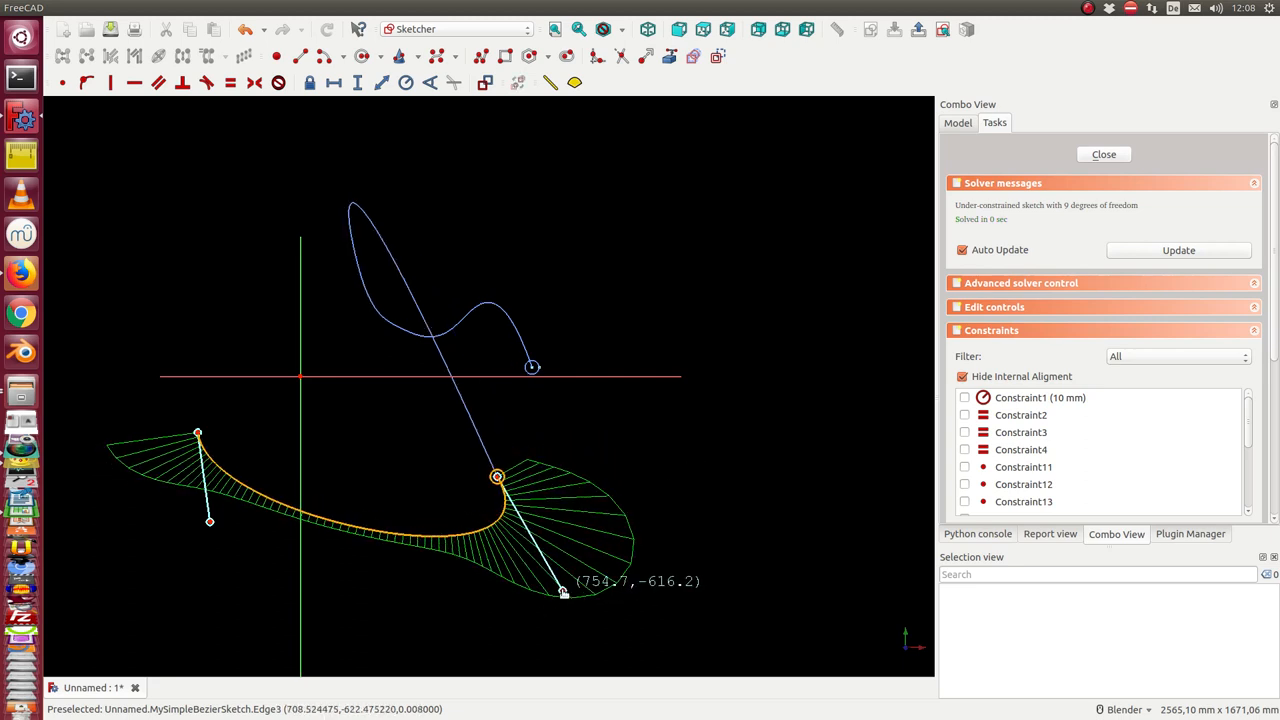
{"action": "left_click_drag", "start_coordinate": [562, 590], "coordinate": [538, 604]}
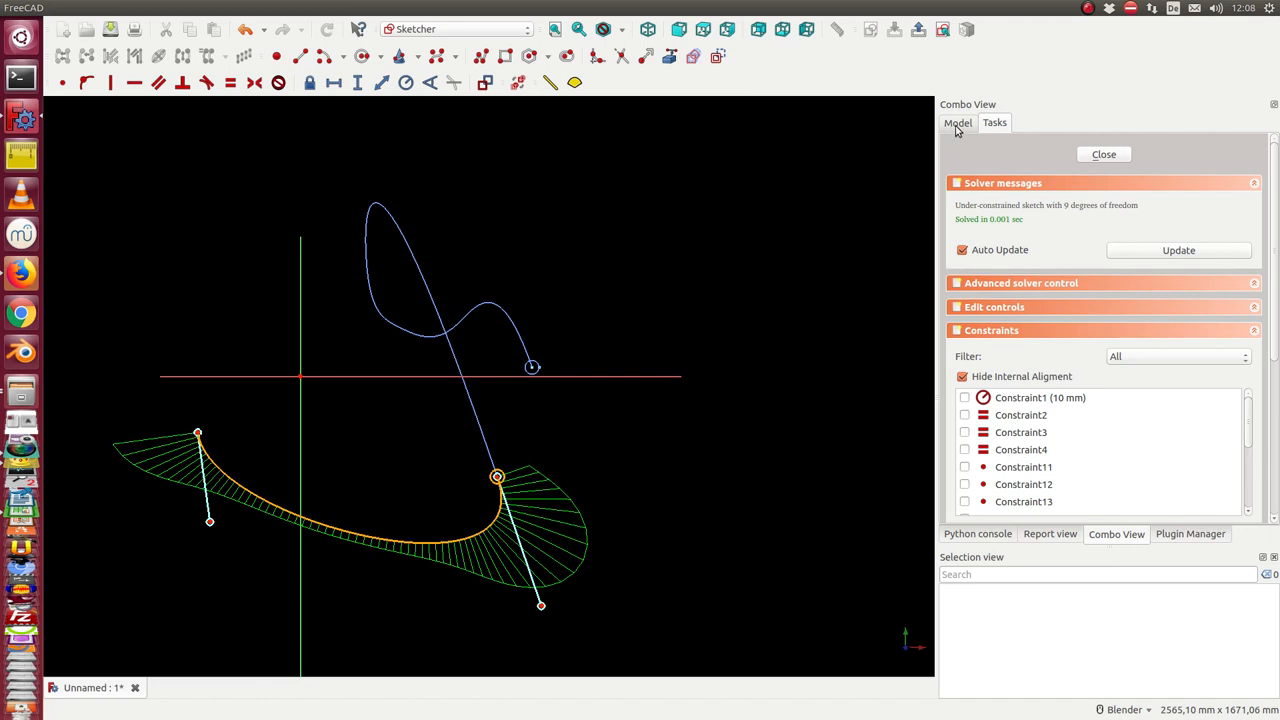
{"action": "left_click", "coordinate": [1104, 154]}
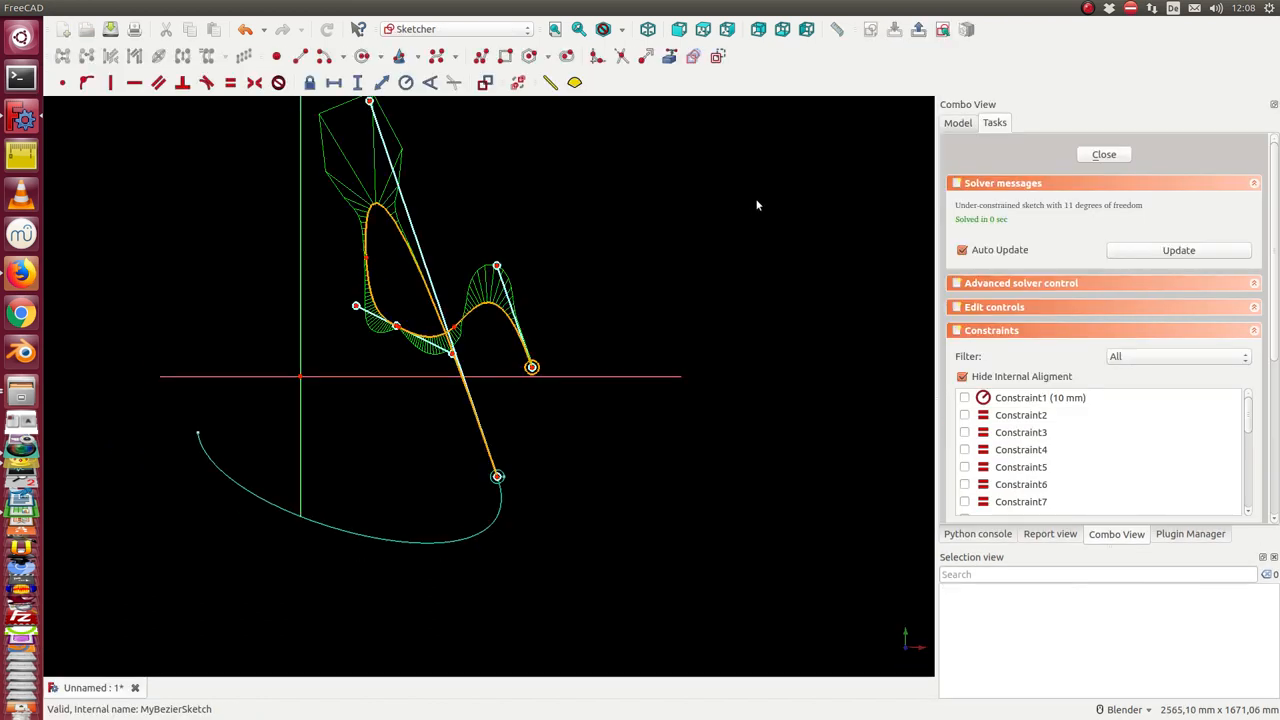
{"action": "mouse_move", "coordinate": [394, 328]}
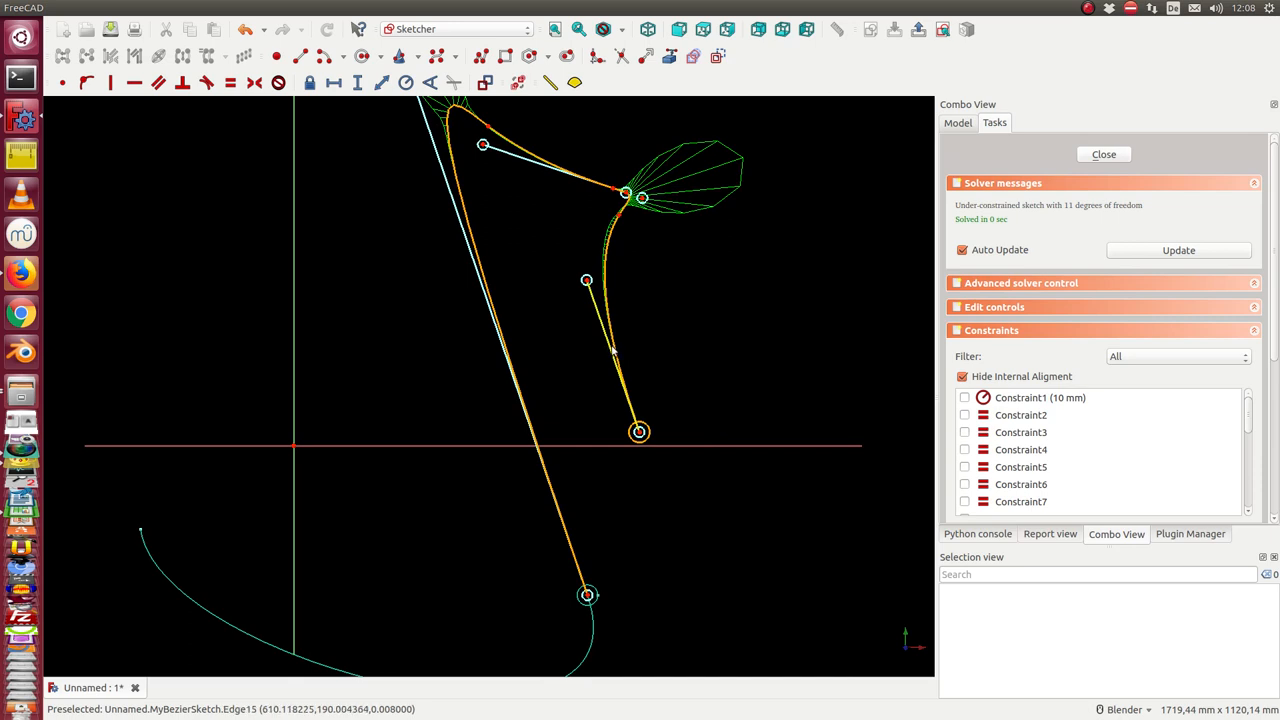
Drag the upper poles of MyBezierSketch into a tall arch dropping to the simple curve's end, then close the editor
{"action": "left_click_drag", "start_coordinate": [640, 432], "coordinate": [842, 420]}
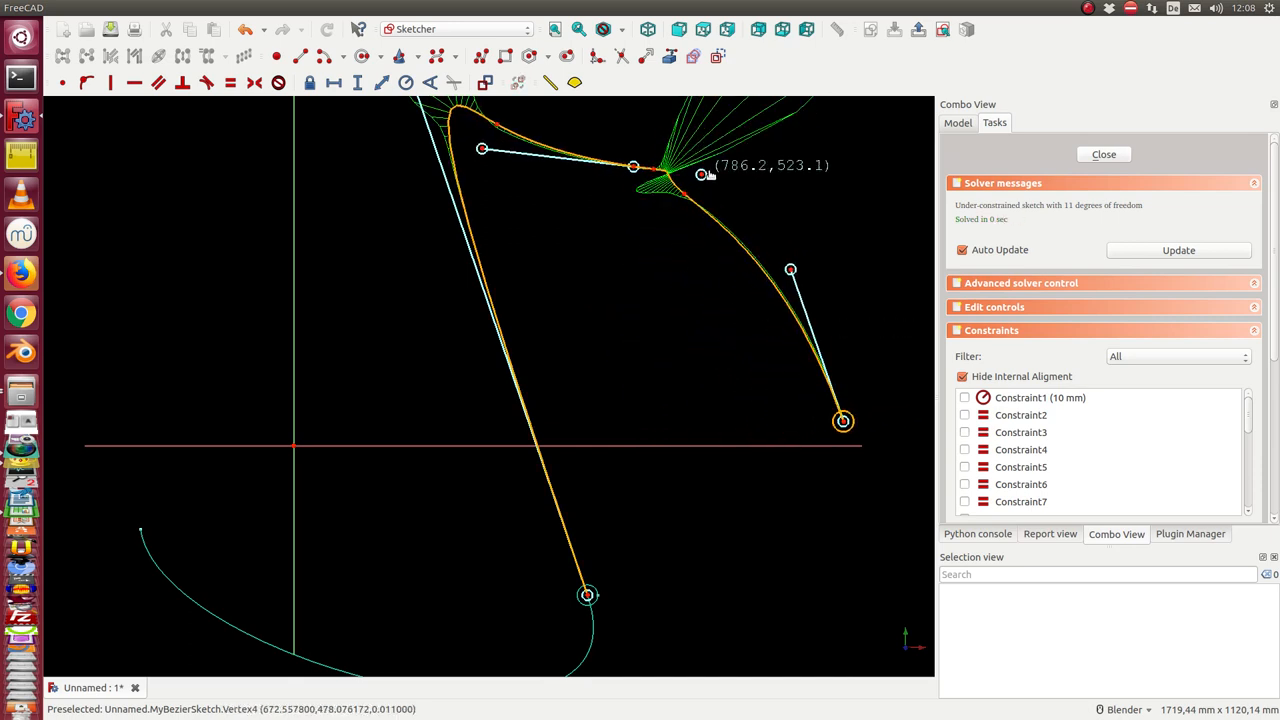
{"action": "left_click_drag", "start_coordinate": [700, 174], "coordinate": [616, 168]}
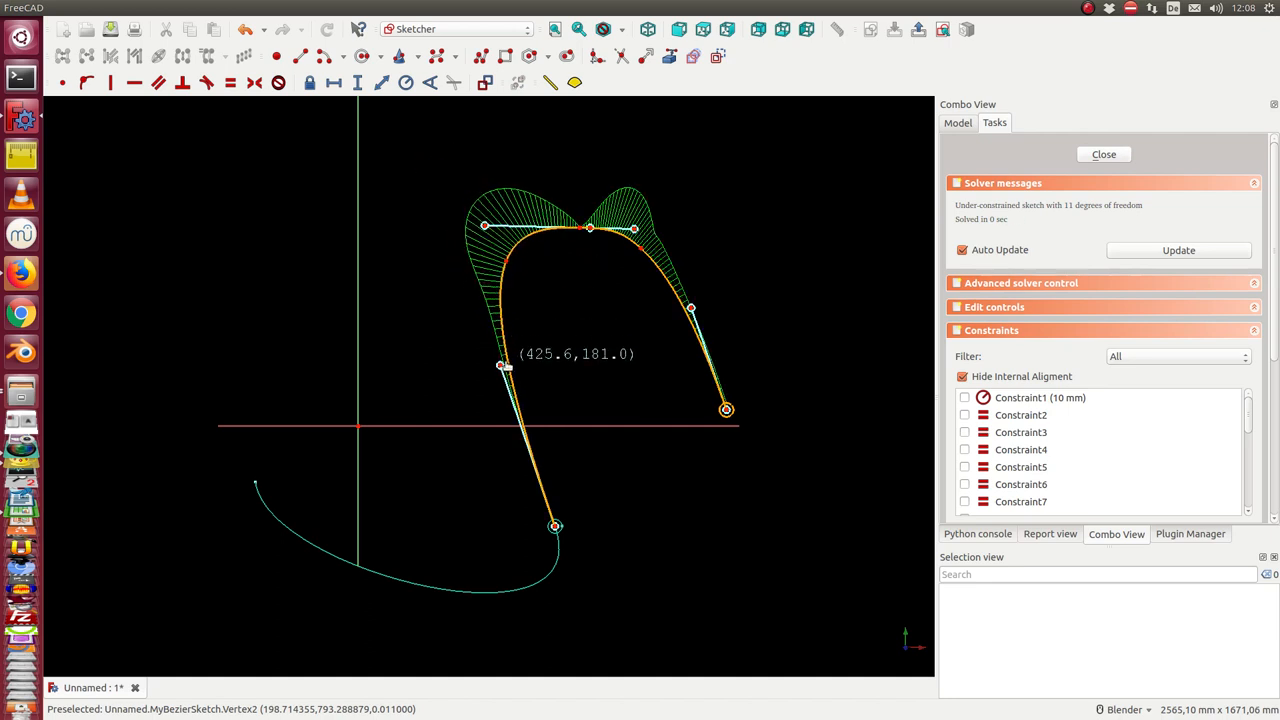
{"action": "left_click_drag", "start_coordinate": [500, 364], "coordinate": [456, 232]}
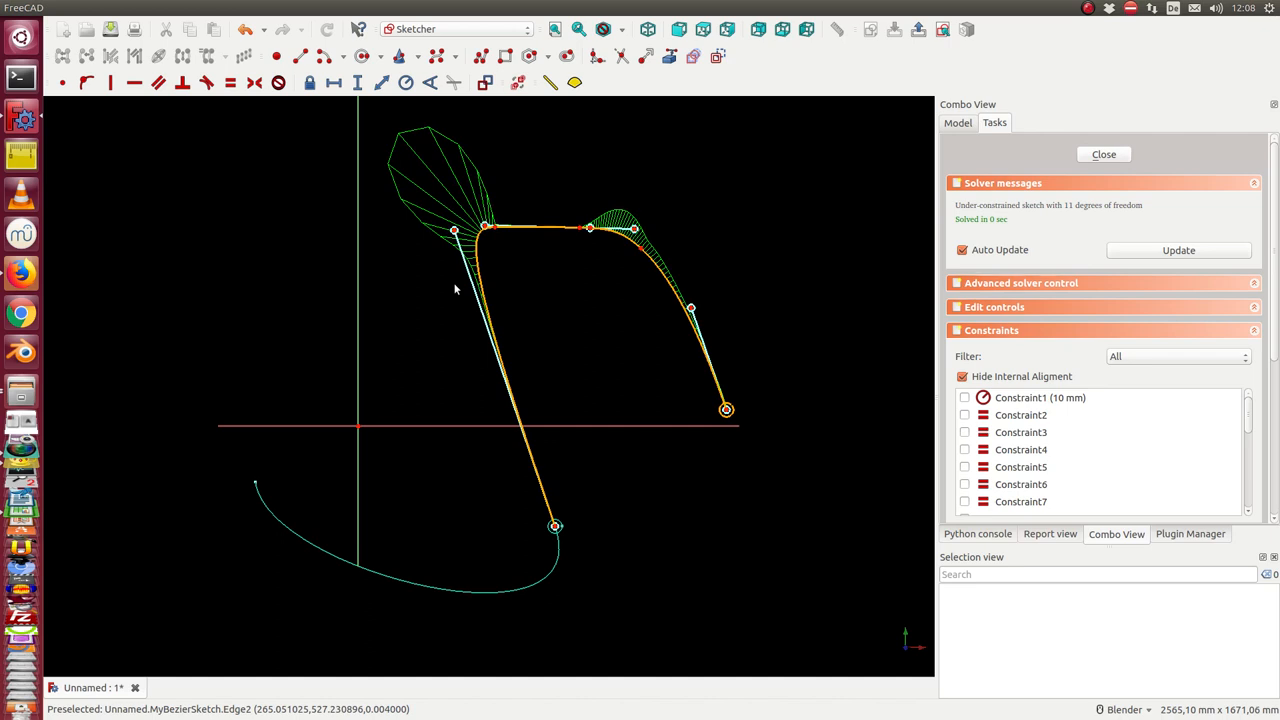
{"action": "mouse_move", "coordinate": [1038, 176]}
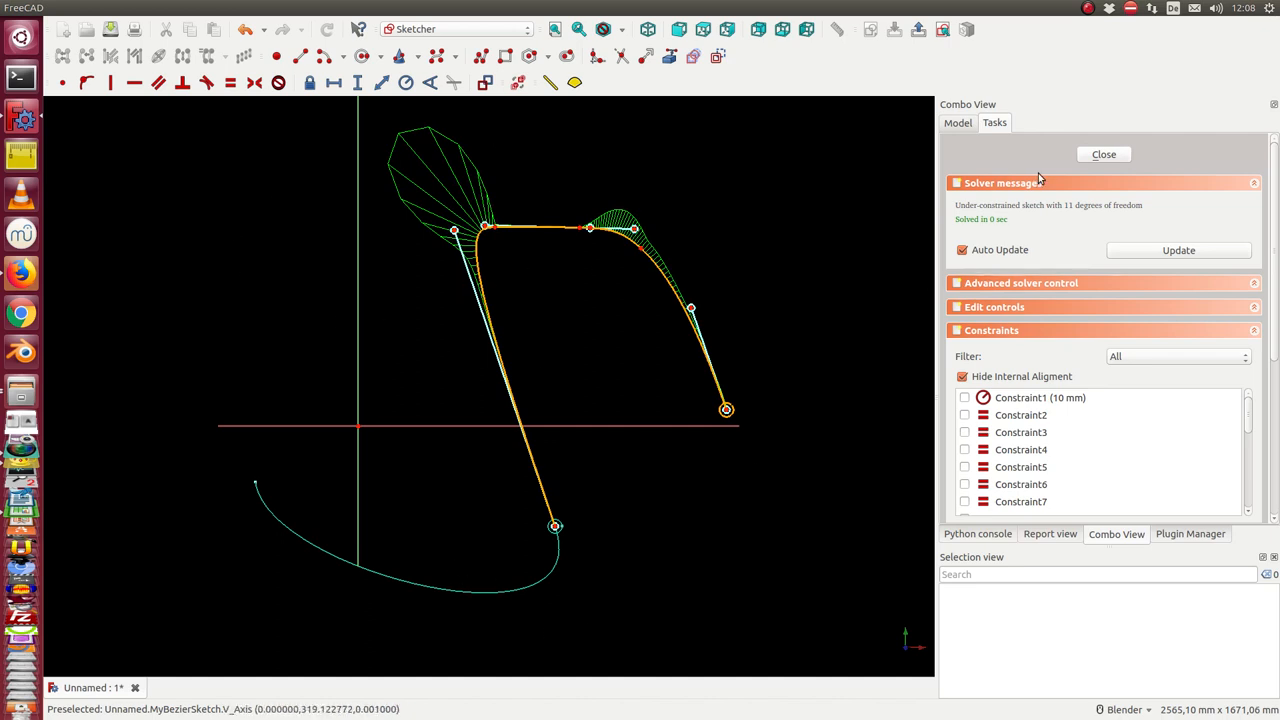
{"action": "left_click", "coordinate": [1104, 154]}
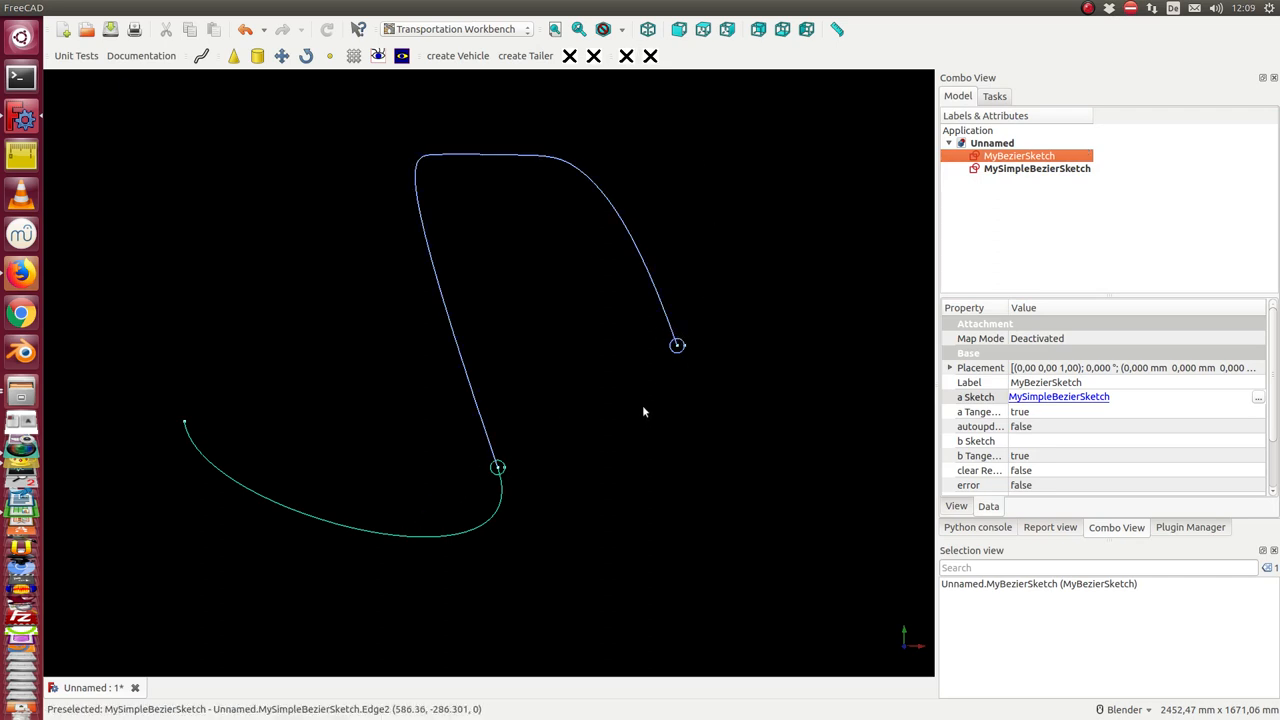
{"action": "mouse_move", "coordinate": [676, 350]}
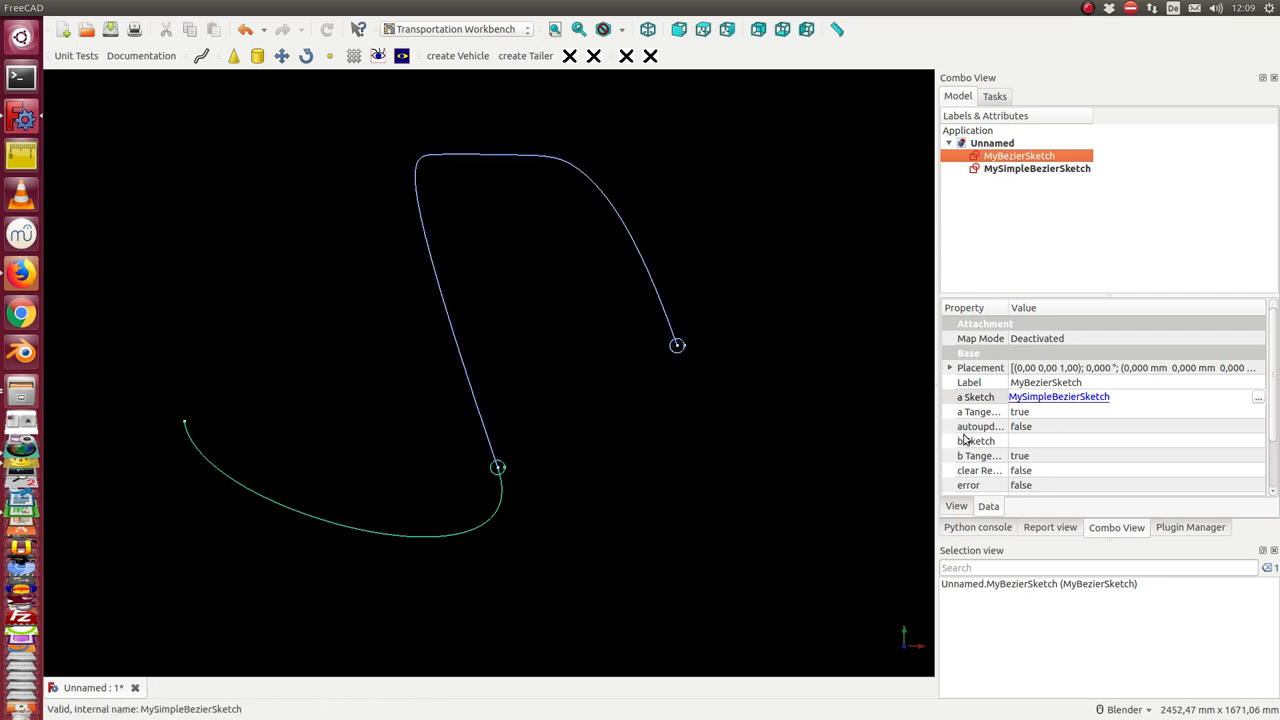
{"action": "mouse_move", "coordinate": [172, 432]}
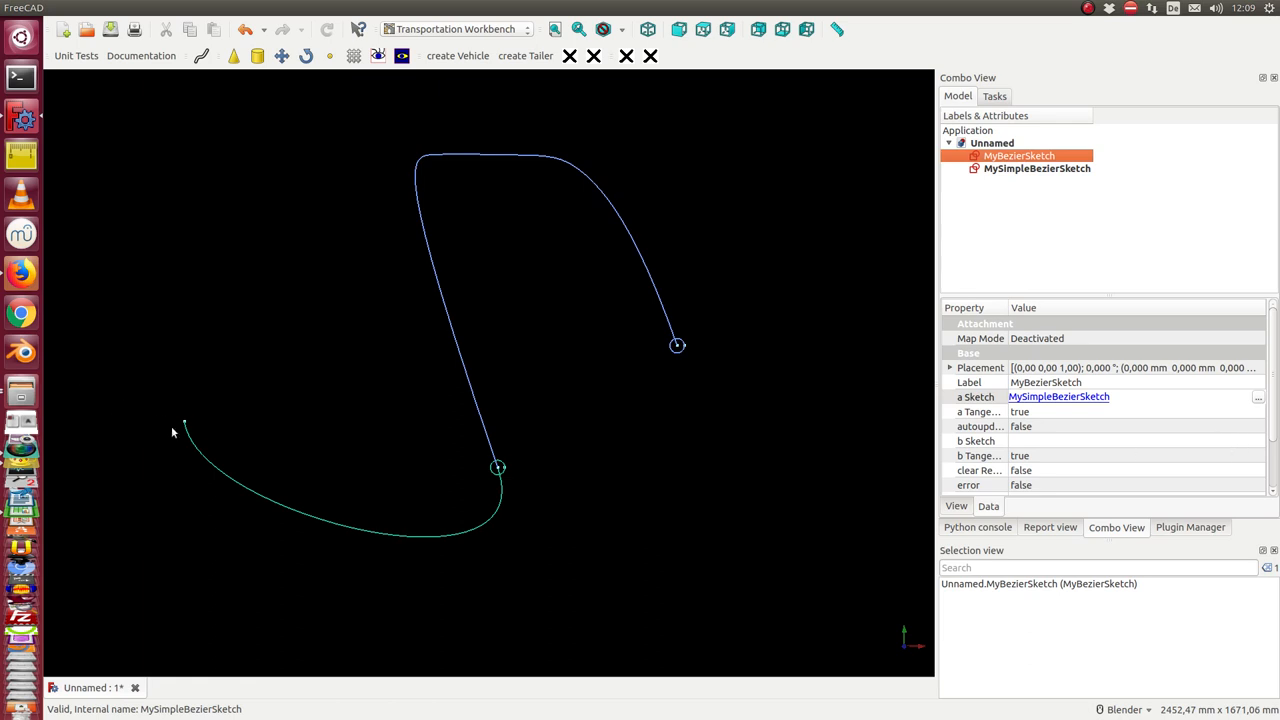
{"action": "mouse_move", "coordinate": [184, 424]}
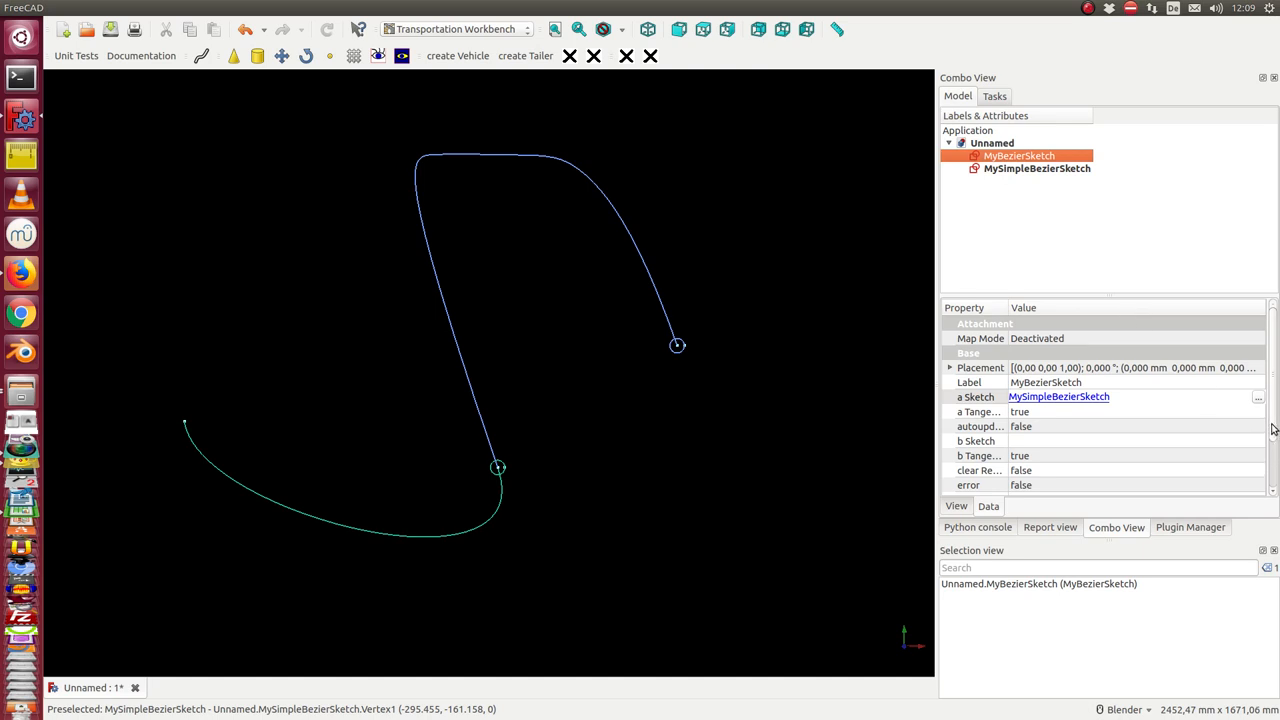
Set MyBezierSketch's 'b Sketch' property to MySimpleBezierSketch, closing the loop, then reopen MySimpleBezierSketch for editing
{"action": "left_click", "coordinate": [976, 440]}
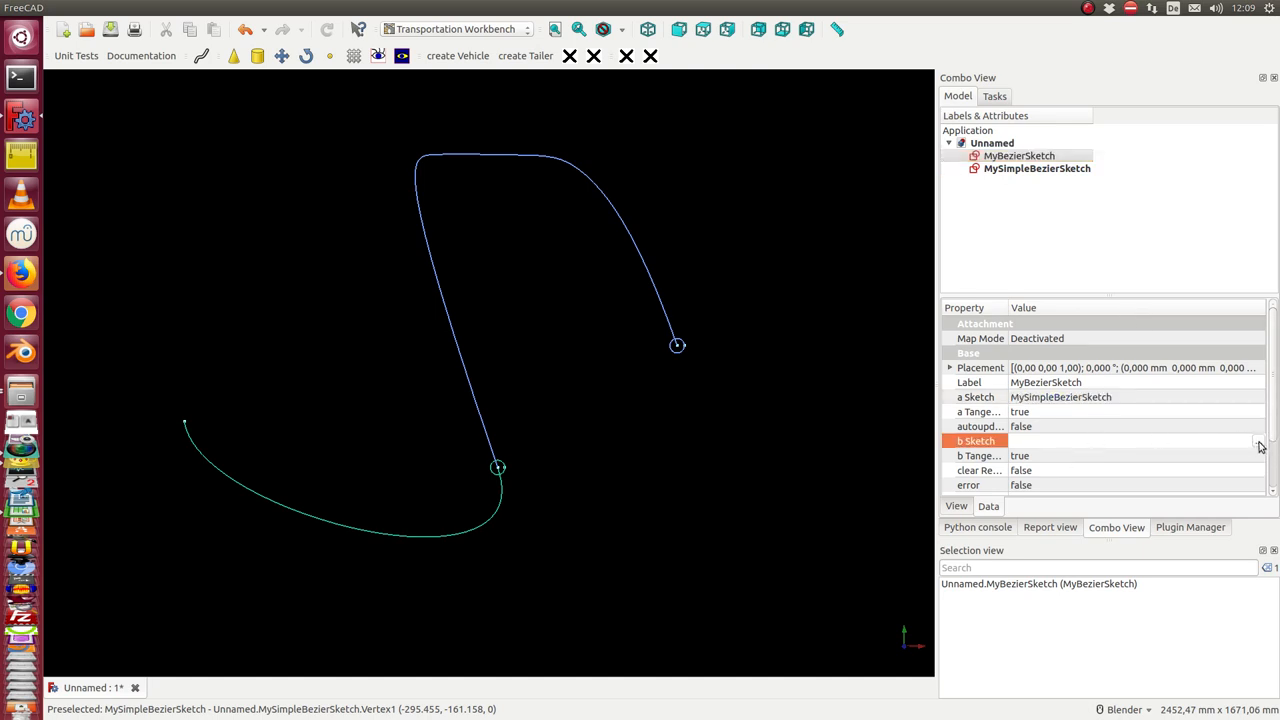
{"action": "left_click", "coordinate": [1254, 442]}
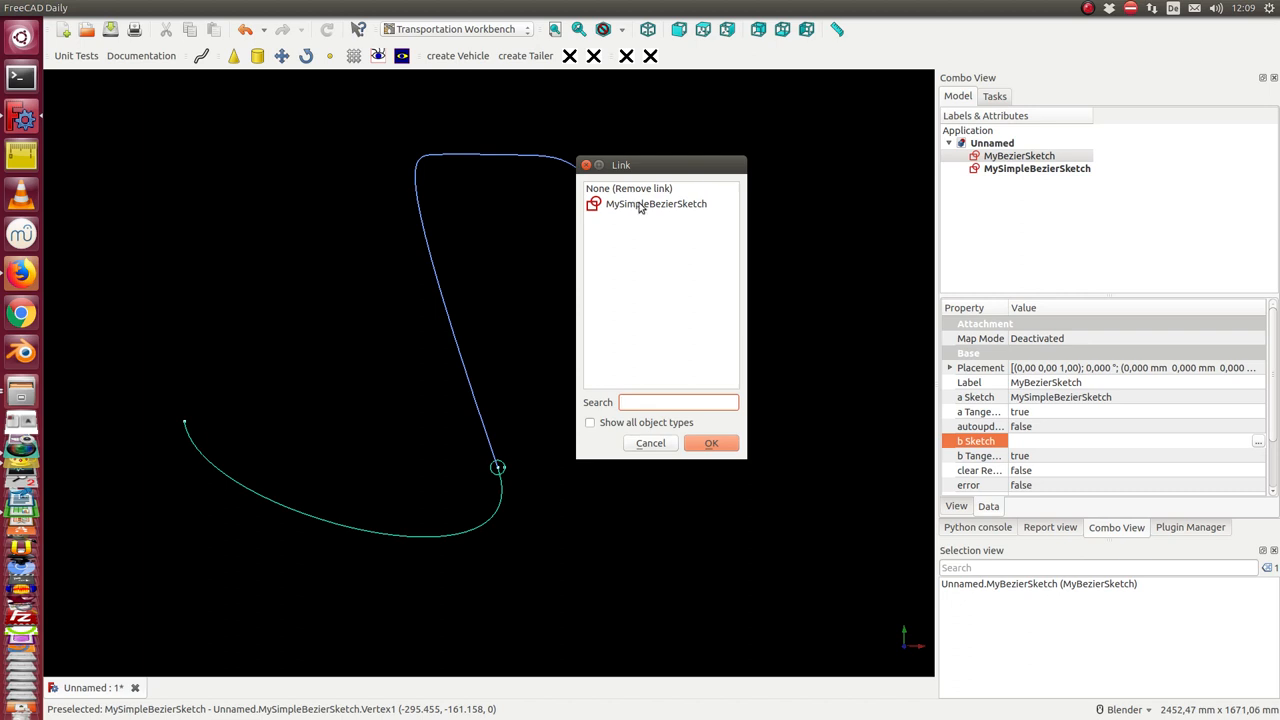
{"action": "left_click", "coordinate": [712, 444]}
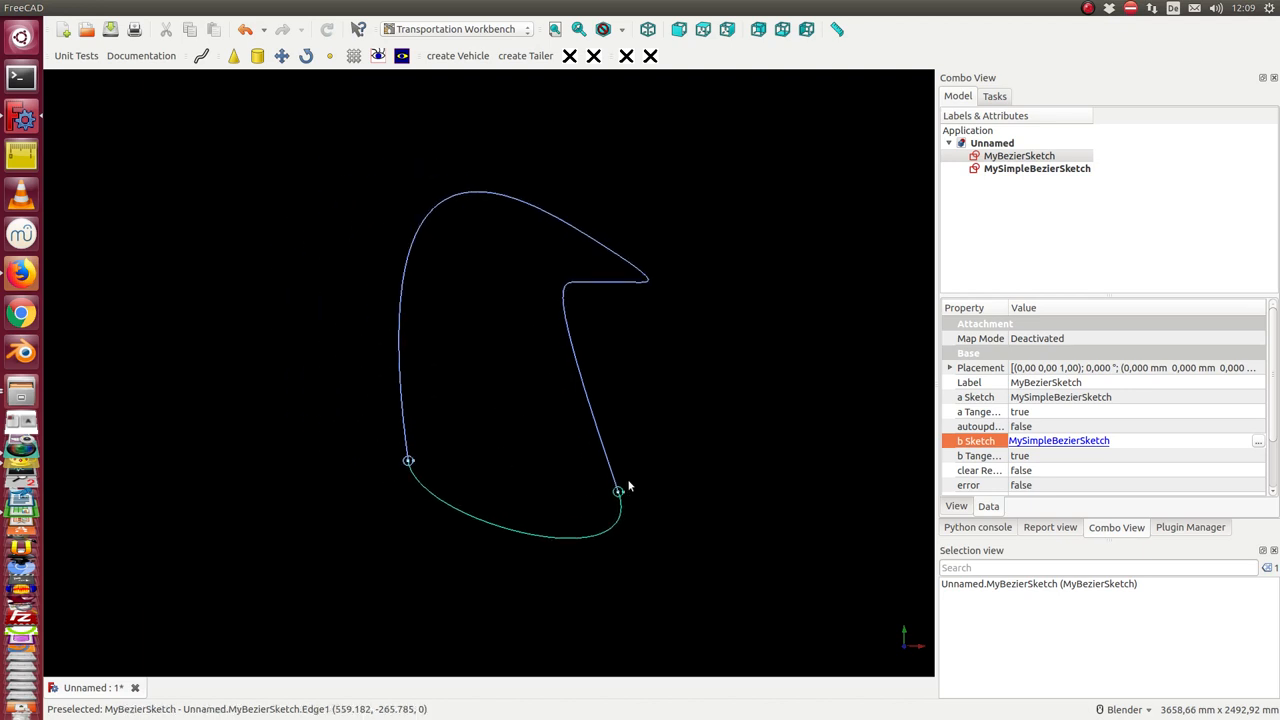
{"action": "mouse_move", "coordinate": [564, 480]}
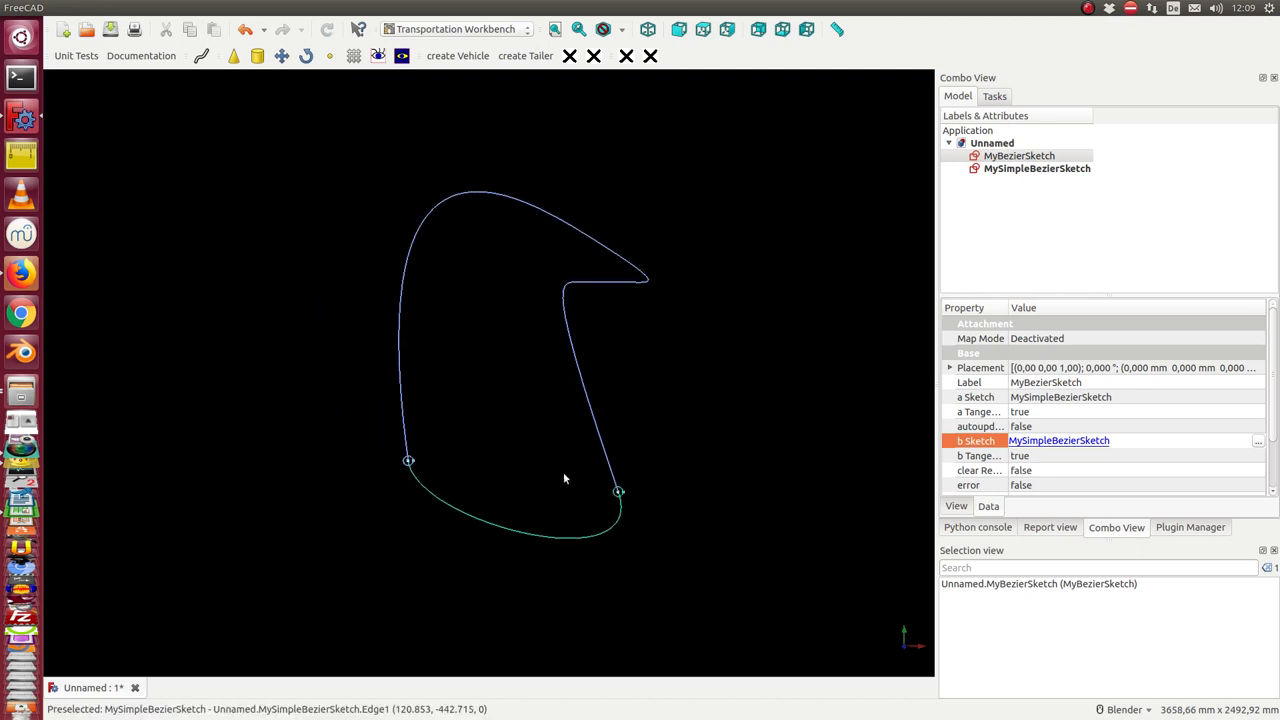
{"action": "left_click", "coordinate": [1036, 168]}
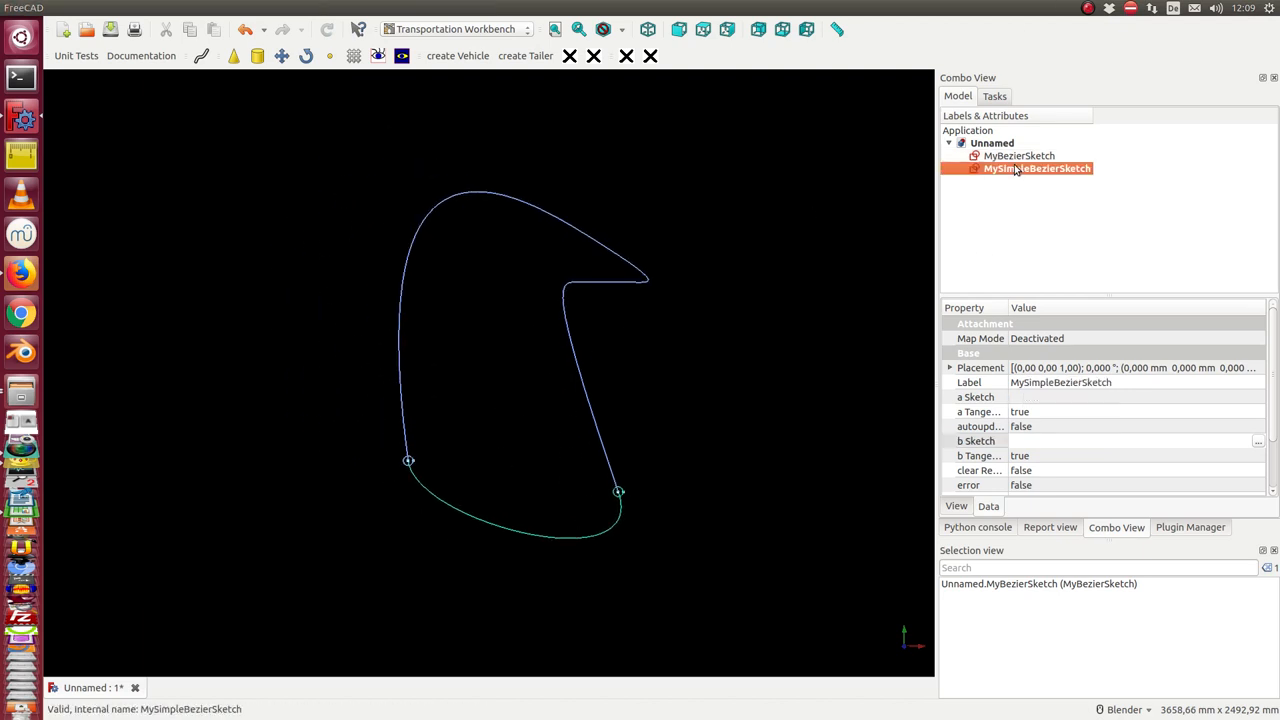
{"action": "double_click", "coordinate": [1036, 168]}
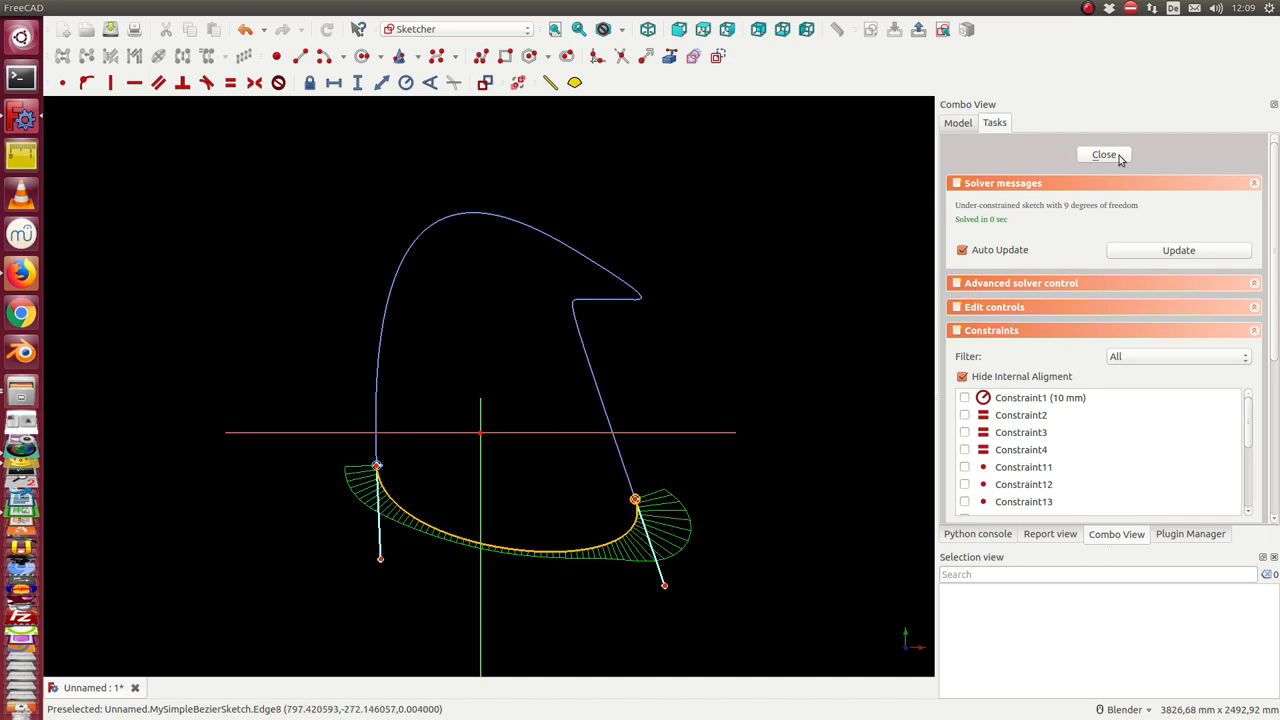
{"action": "left_click", "coordinate": [1104, 154]}
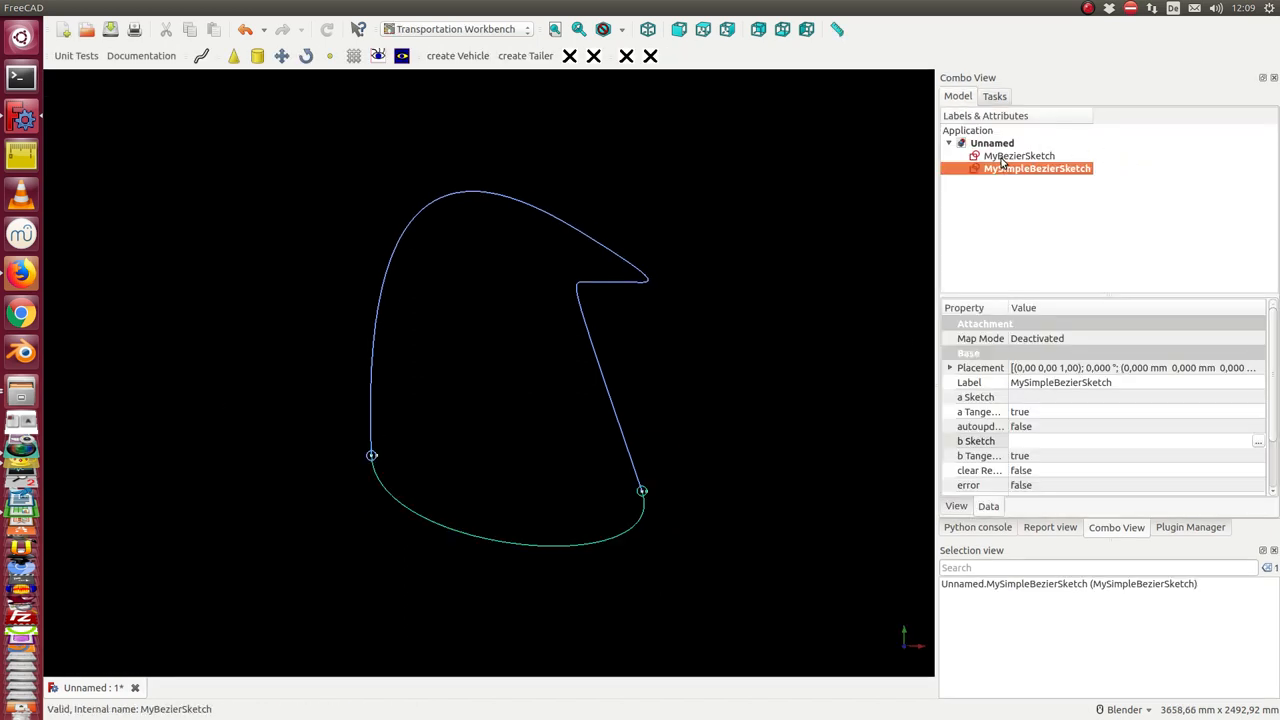
Edit MyBezierSketch and drag its top poles and joint point to round the hooked top into a smooth arch
{"action": "double_click", "coordinate": [1036, 168]}
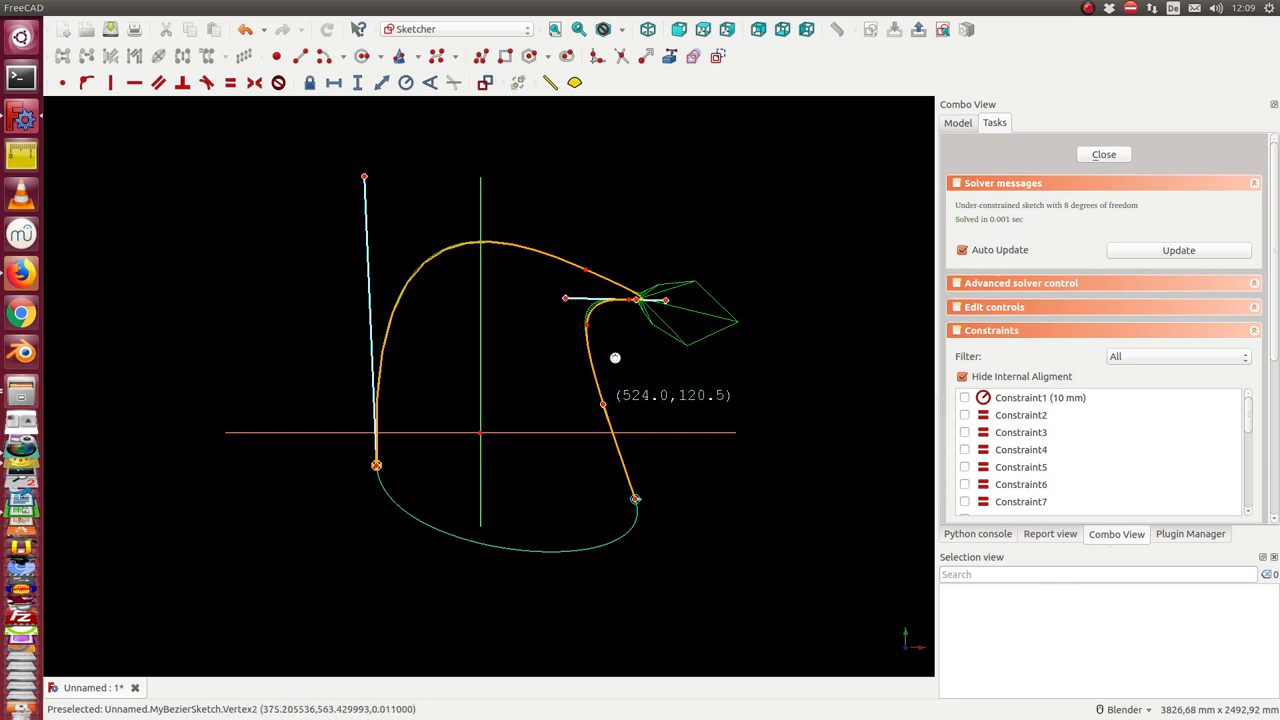
{"action": "left_click_drag", "start_coordinate": [636, 300], "coordinate": [624, 228]}
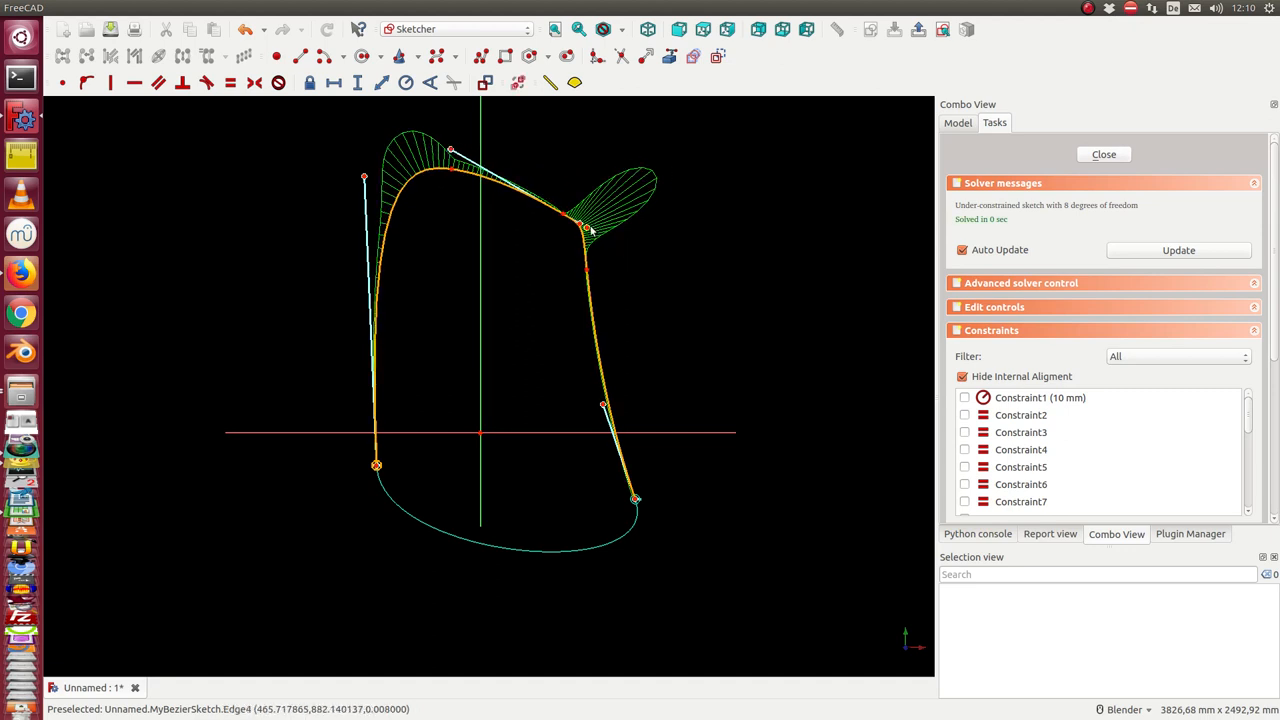
{"action": "left_click_drag", "start_coordinate": [588, 228], "coordinate": [644, 250]}
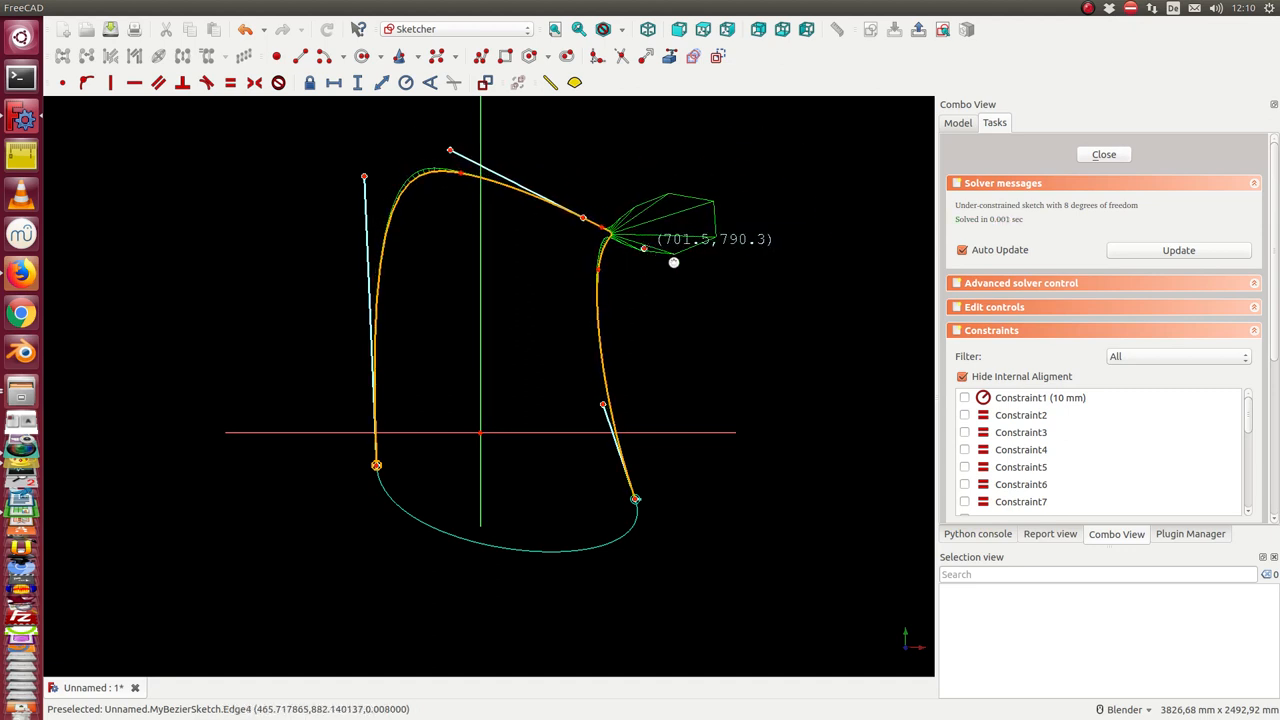
{"action": "left_click_drag", "start_coordinate": [672, 264], "coordinate": [548, 210]}
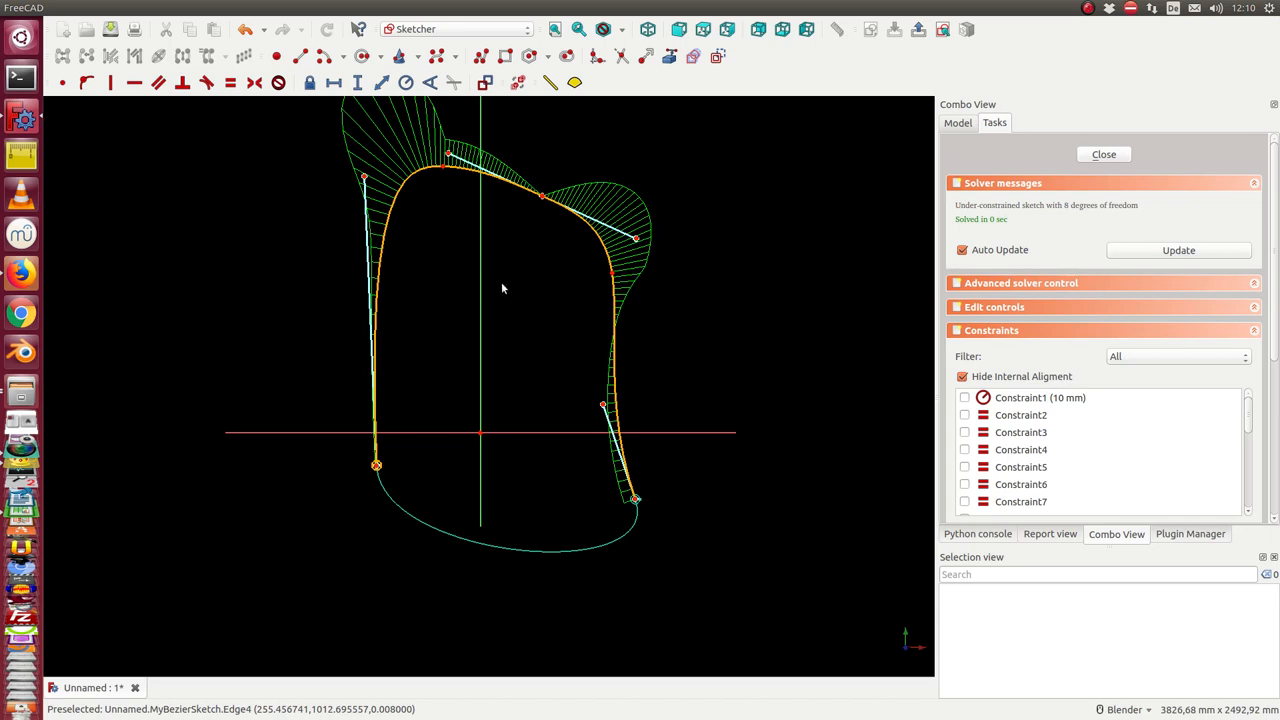
{"action": "mouse_move", "coordinate": [474, 348]}
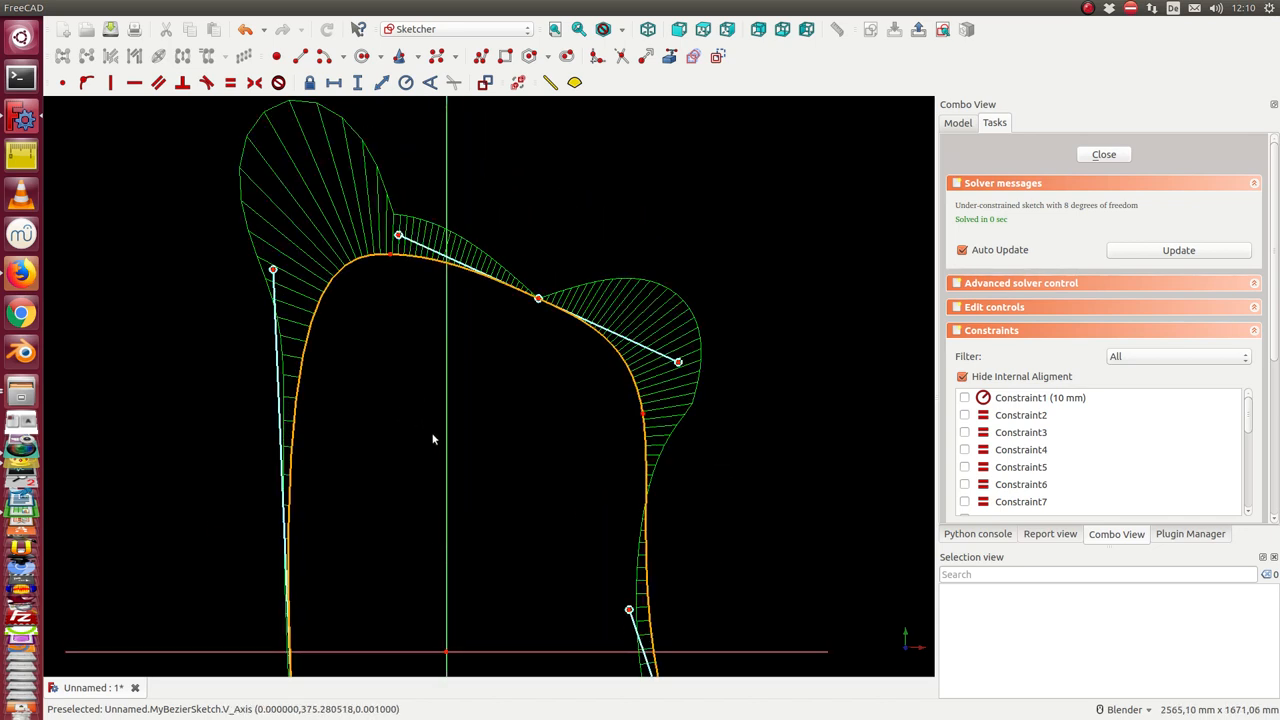
{"action": "mouse_move", "coordinate": [388, 258]}
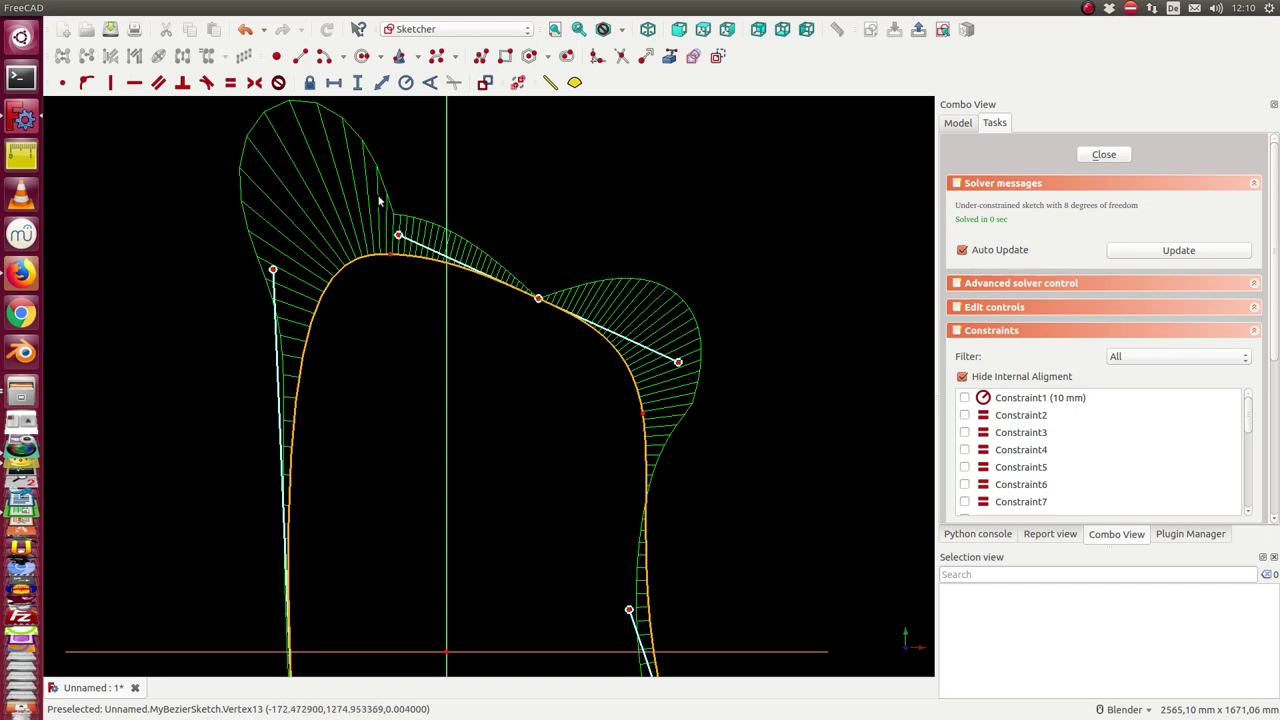
{"action": "mouse_move", "coordinate": [392, 206]}
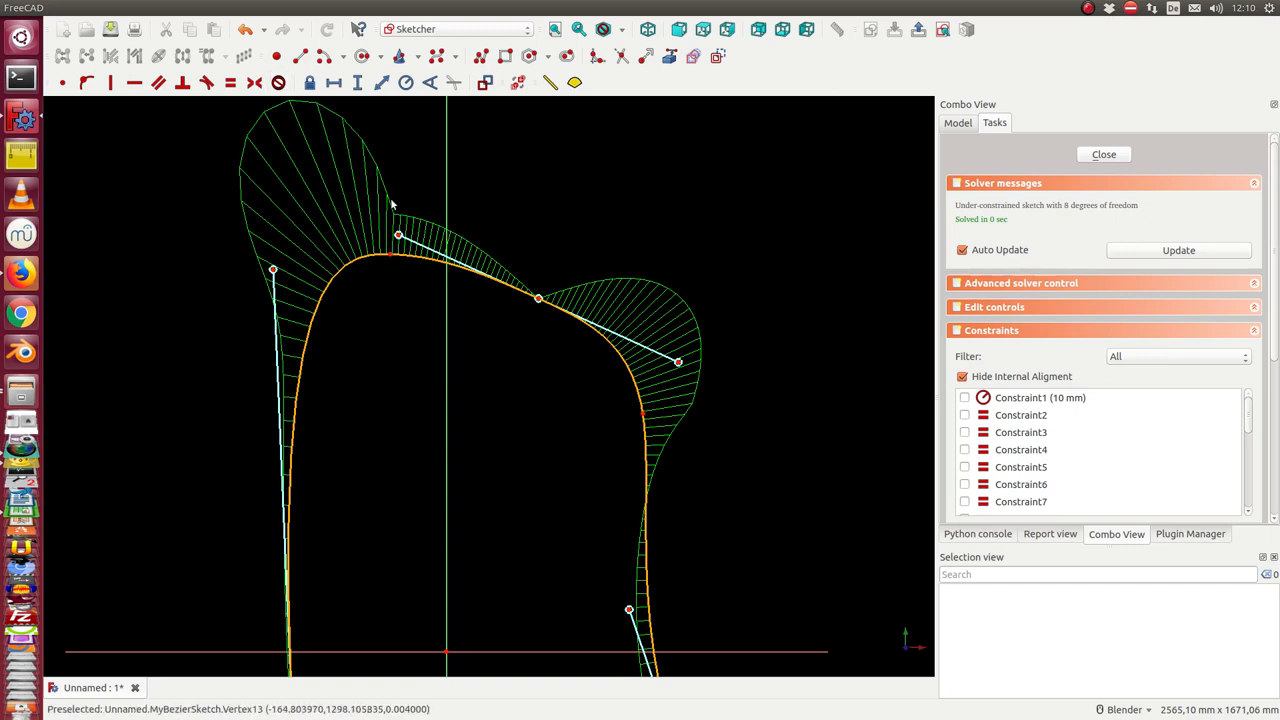
{"action": "mouse_move", "coordinate": [396, 224]}
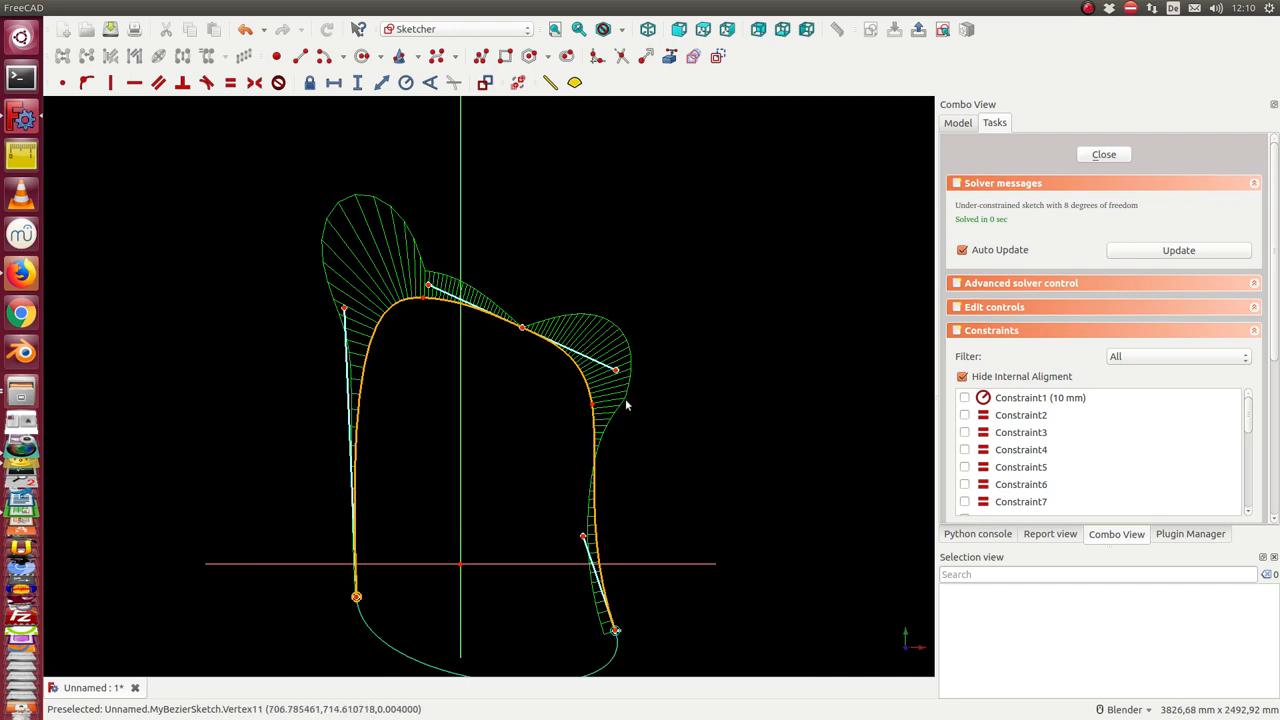
{"action": "scroll", "scroll_direction": "up", "scroll_amount": 3}
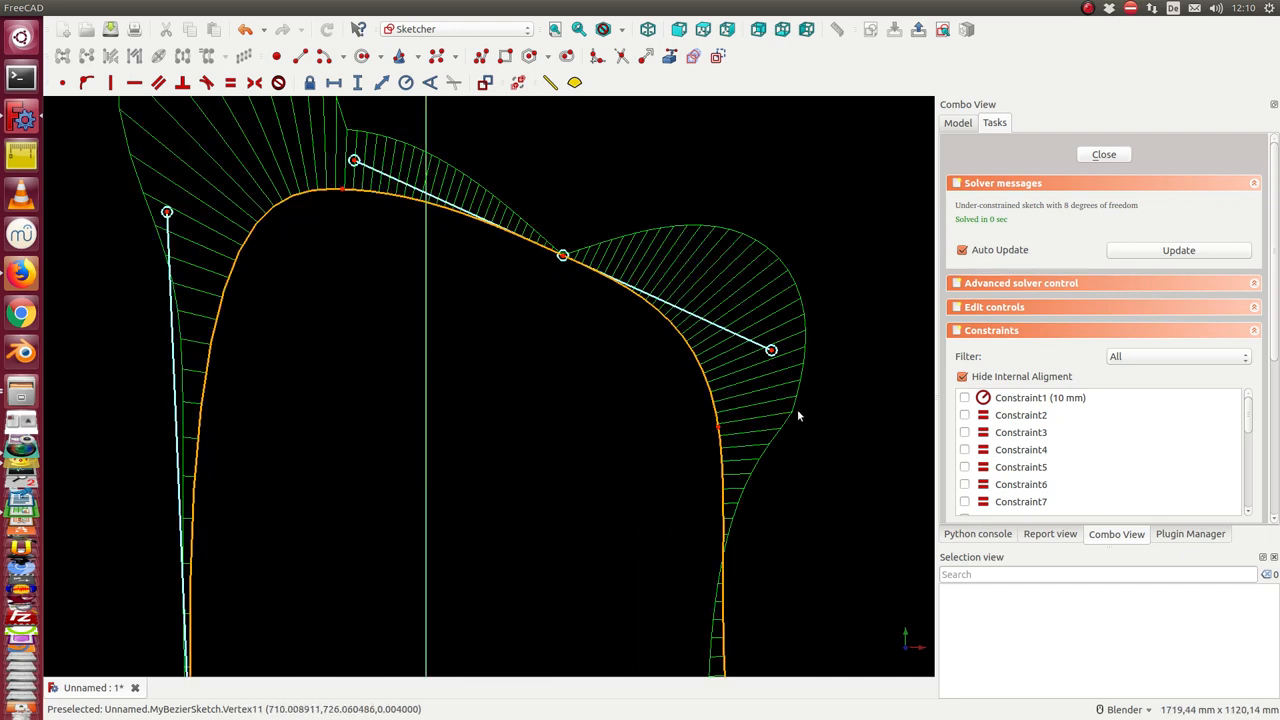